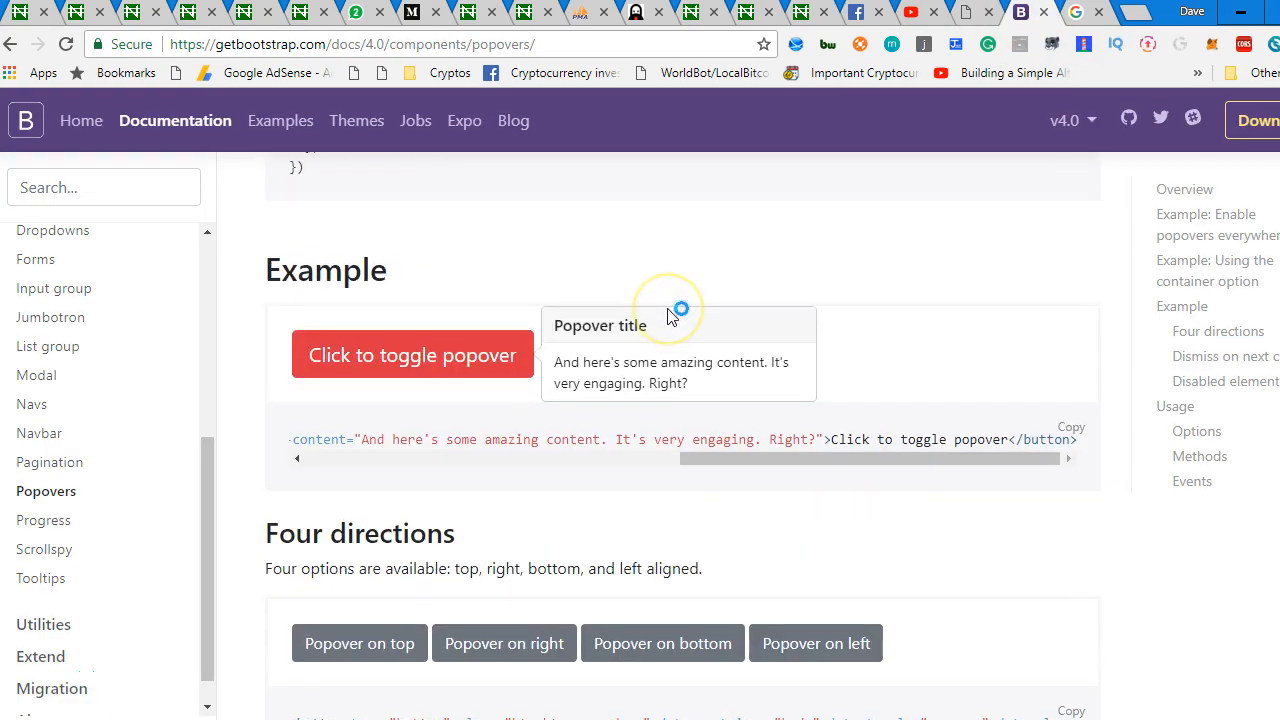
Toggle the docs example popover closed and open again.
scroll("down", 3)
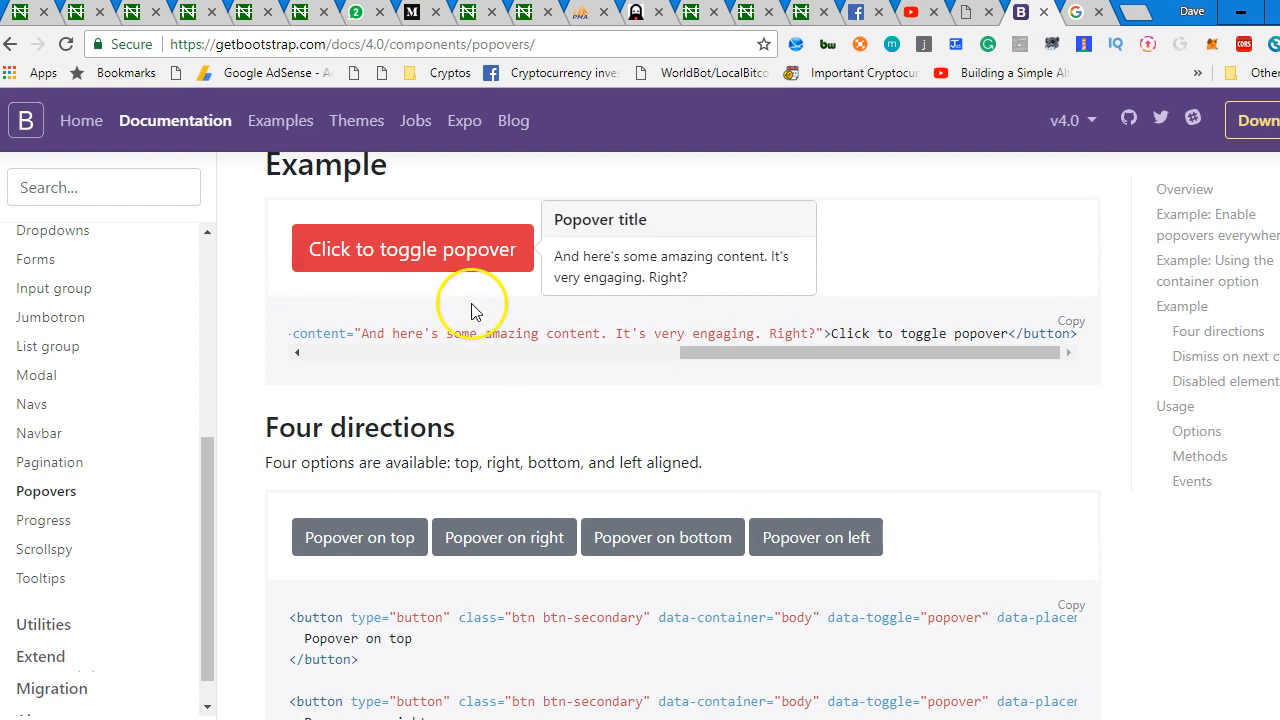
left_click(412, 248)
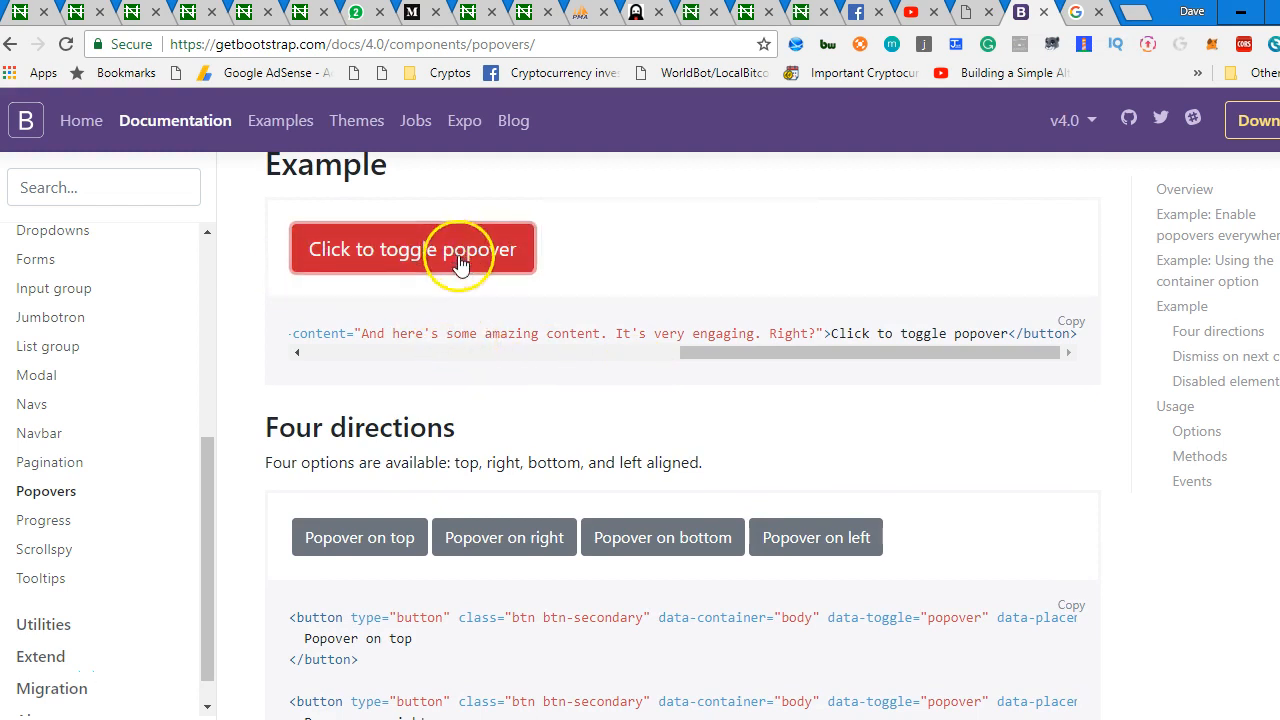
left_click(412, 248)
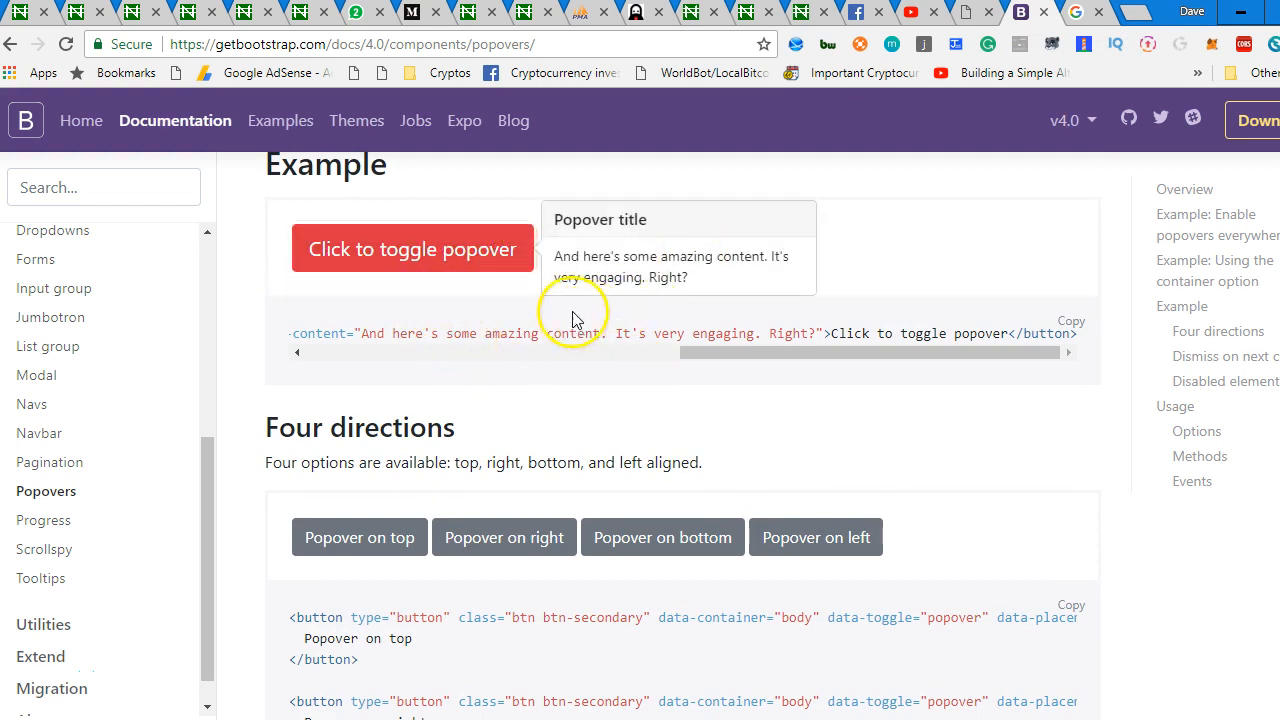
mouse_move(764, 244)
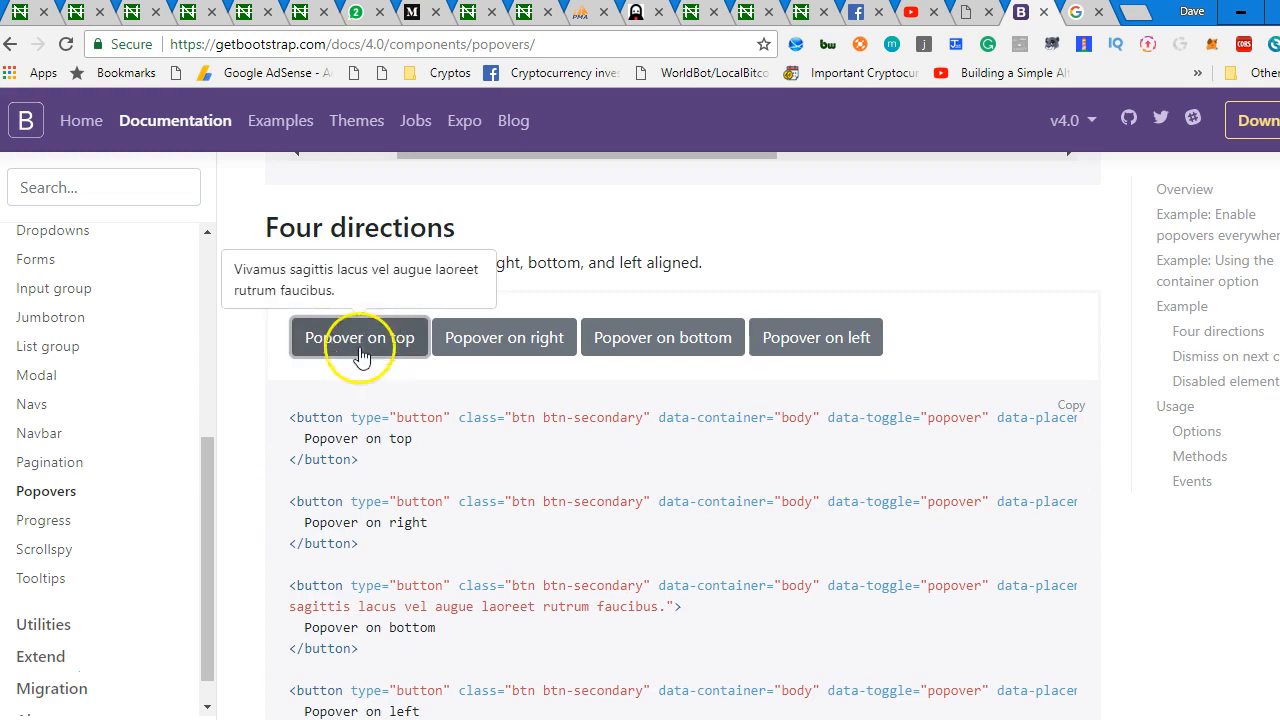
Try the top and bottom placement popovers and reveal the data-placement example code.
left_click(504, 336)
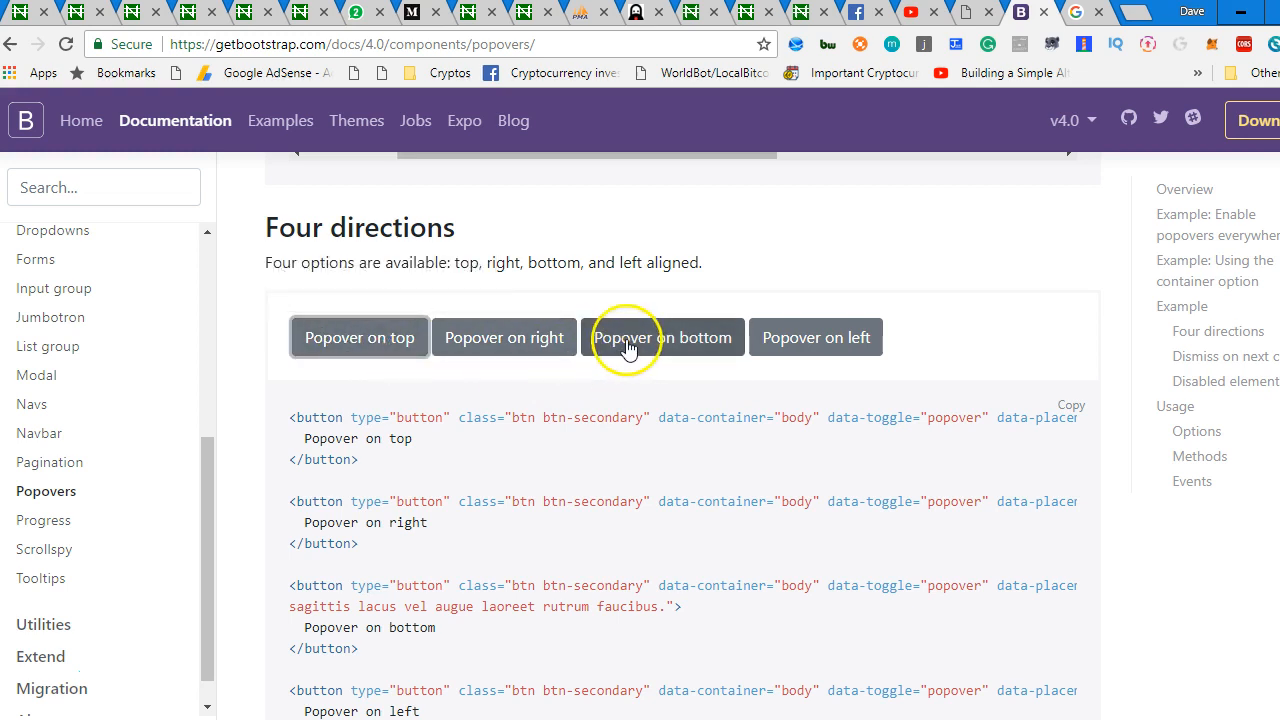
left_click(664, 336)
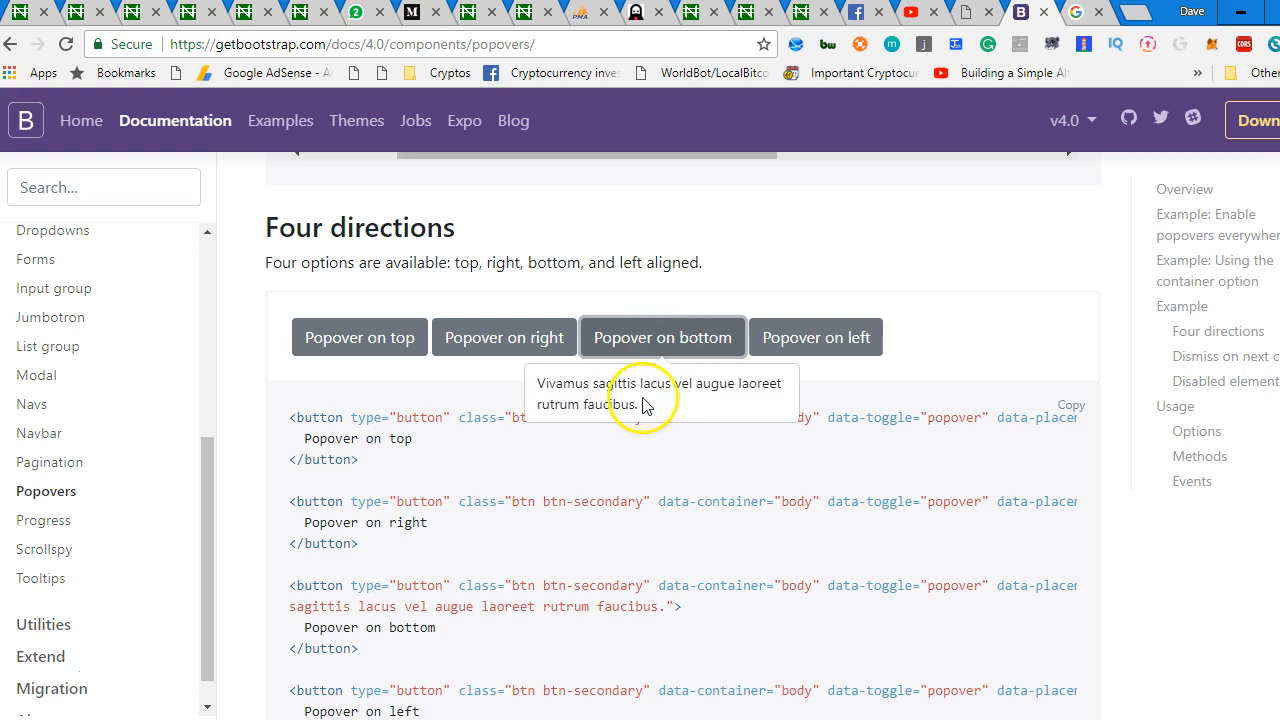
scroll("down", 3)
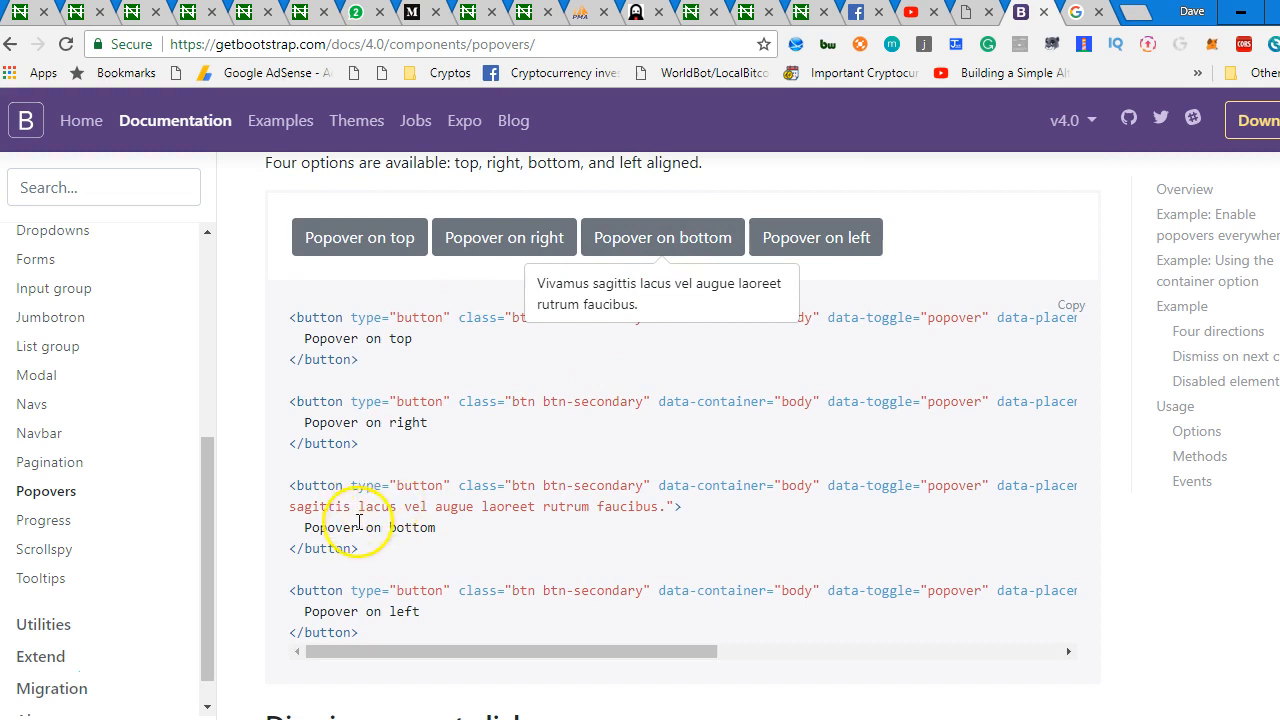
mouse_move(672, 496)
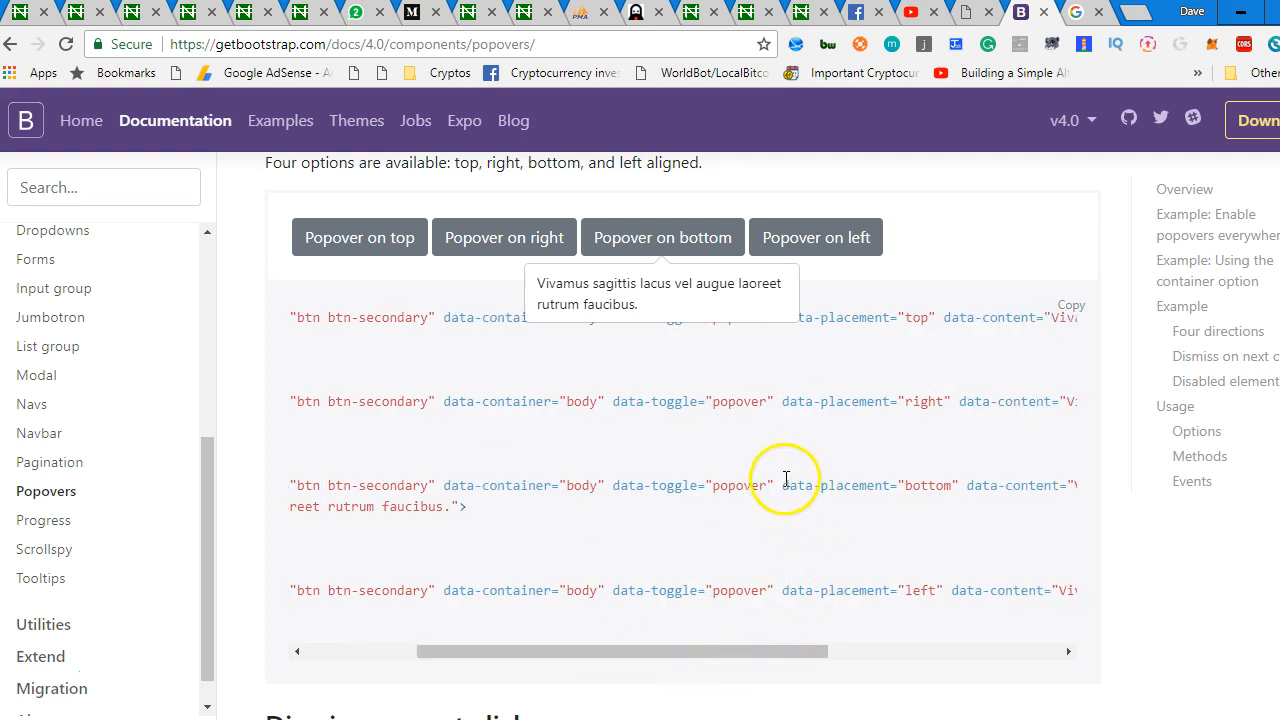
left_click_drag(790, 486, 958, 486)
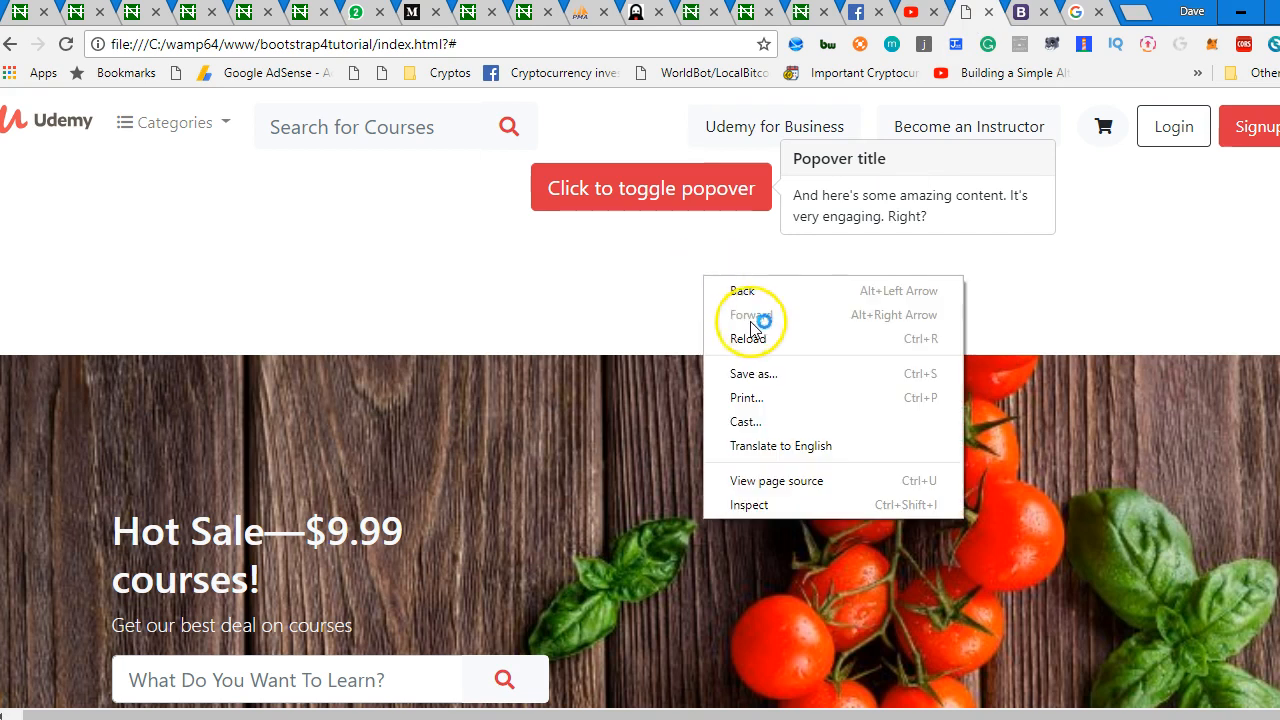
Reload the local Udemy page and toggle the red button's popover.
left_click(652, 188)
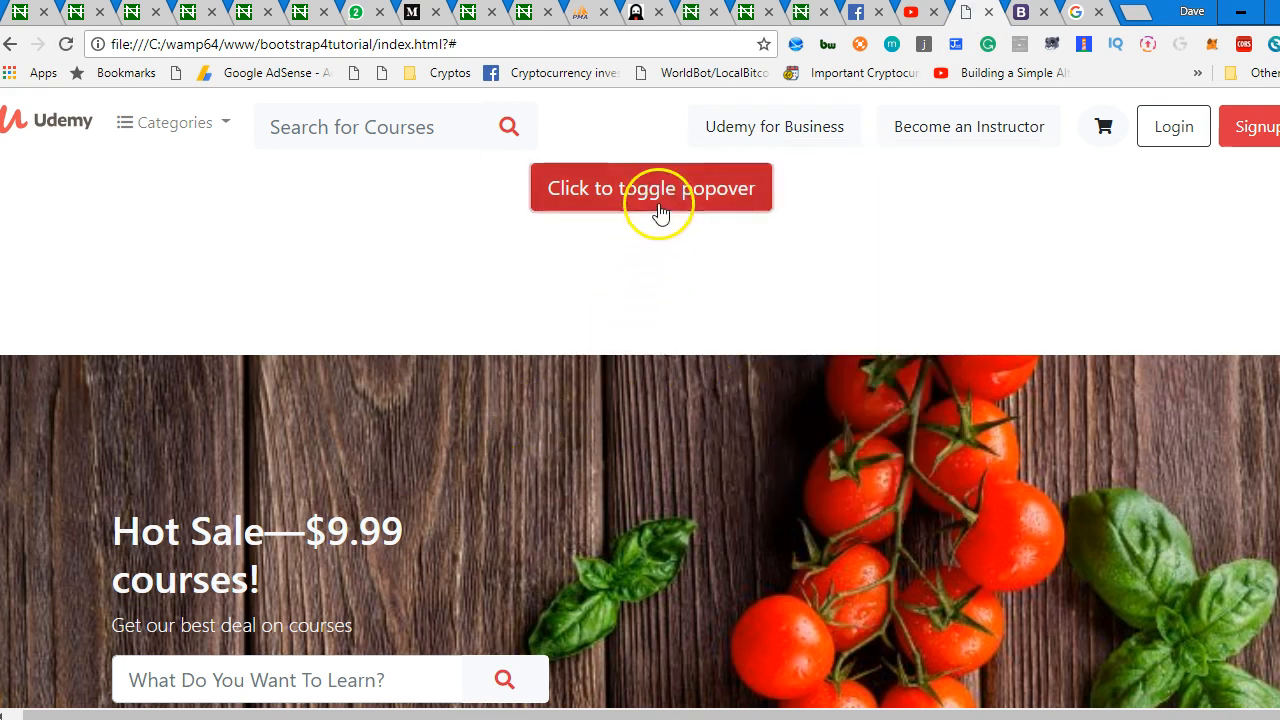
left_click(652, 188)
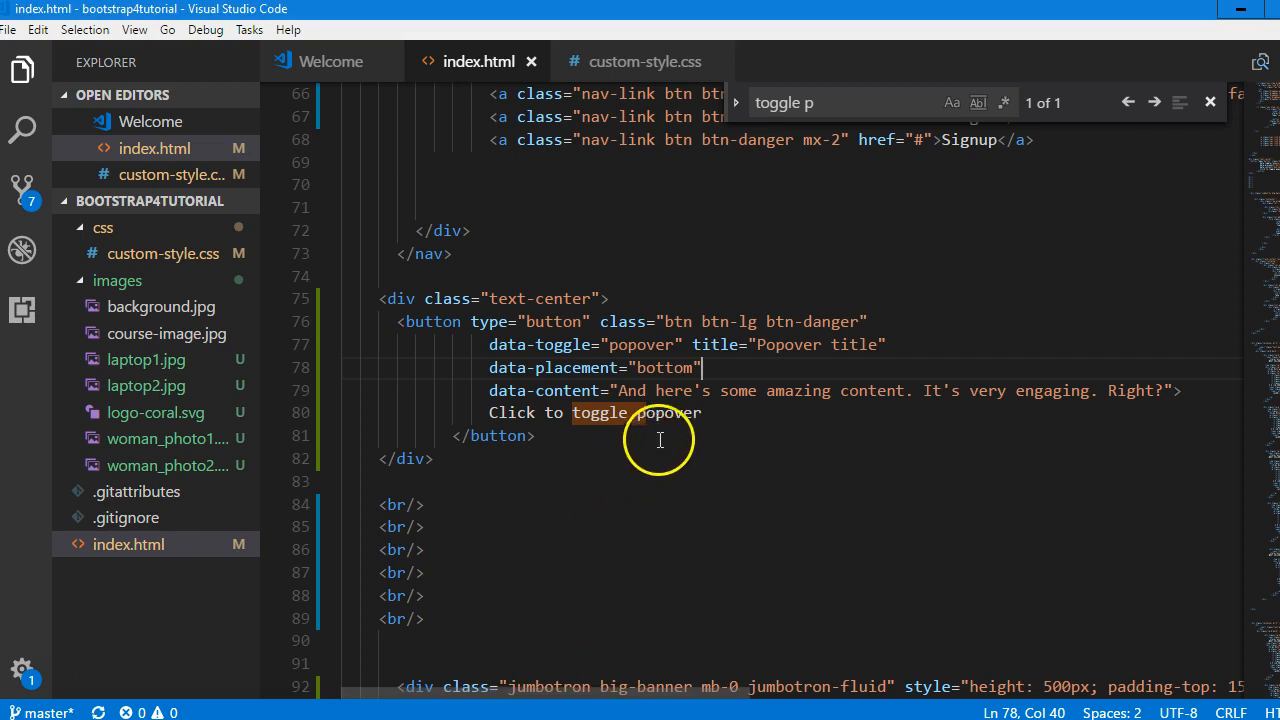
mouse_move(1036, 364)
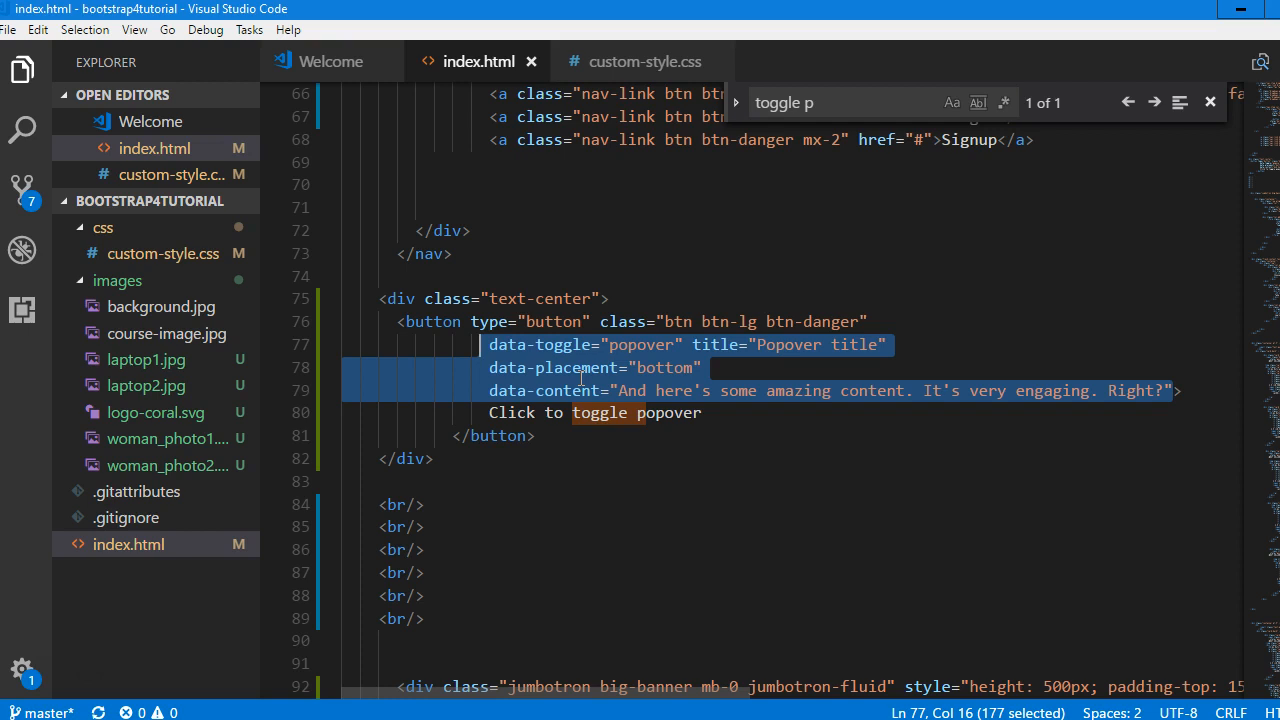
Move the data-toggle popover attributes from the red button onto the Udemy for Business link.
key("Delete")
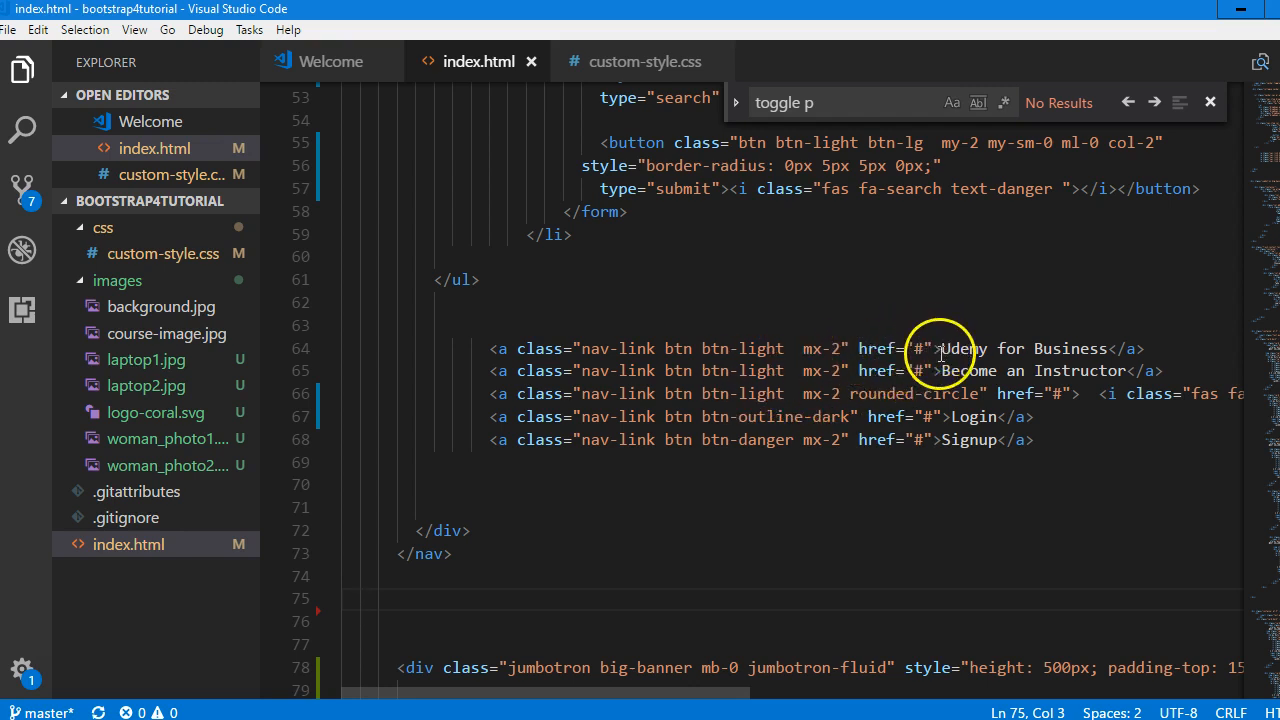
key("Enter")
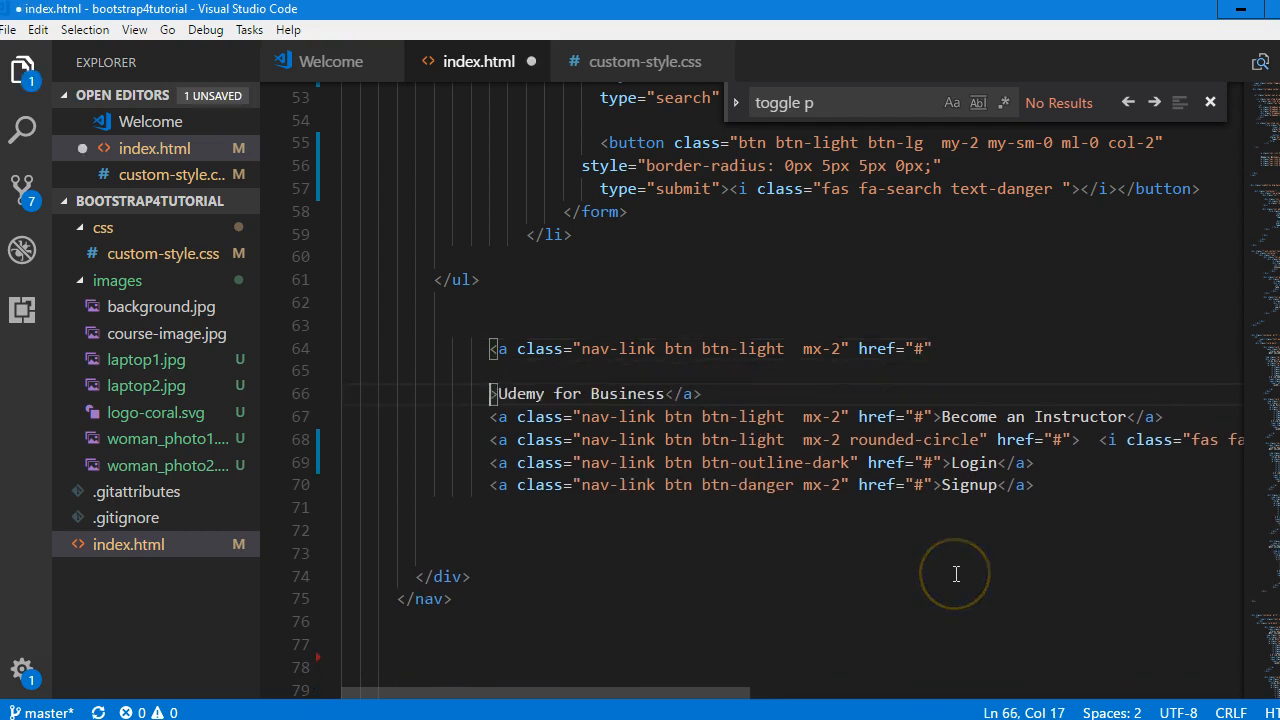
type("data-toggle=\"popover\" title=\"Popover title\"")
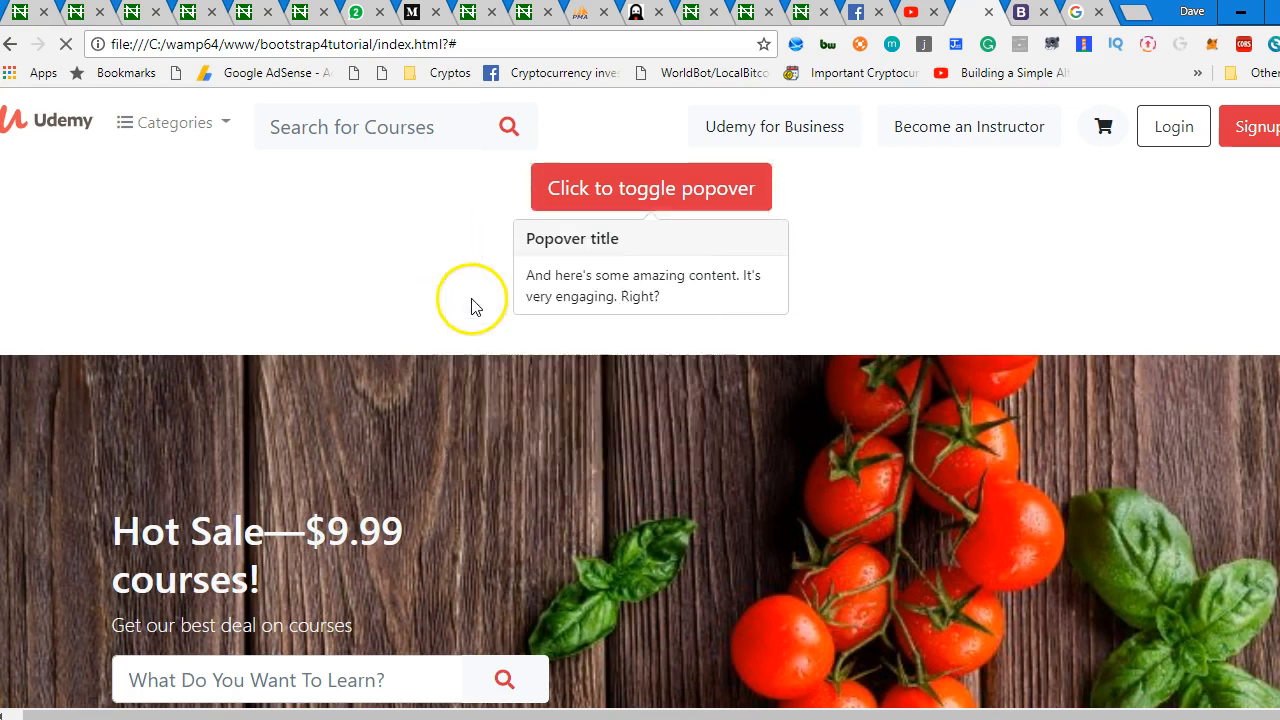
Check the Udemy for Business popover in Chrome and return to the editor.
scroll("down", 3)
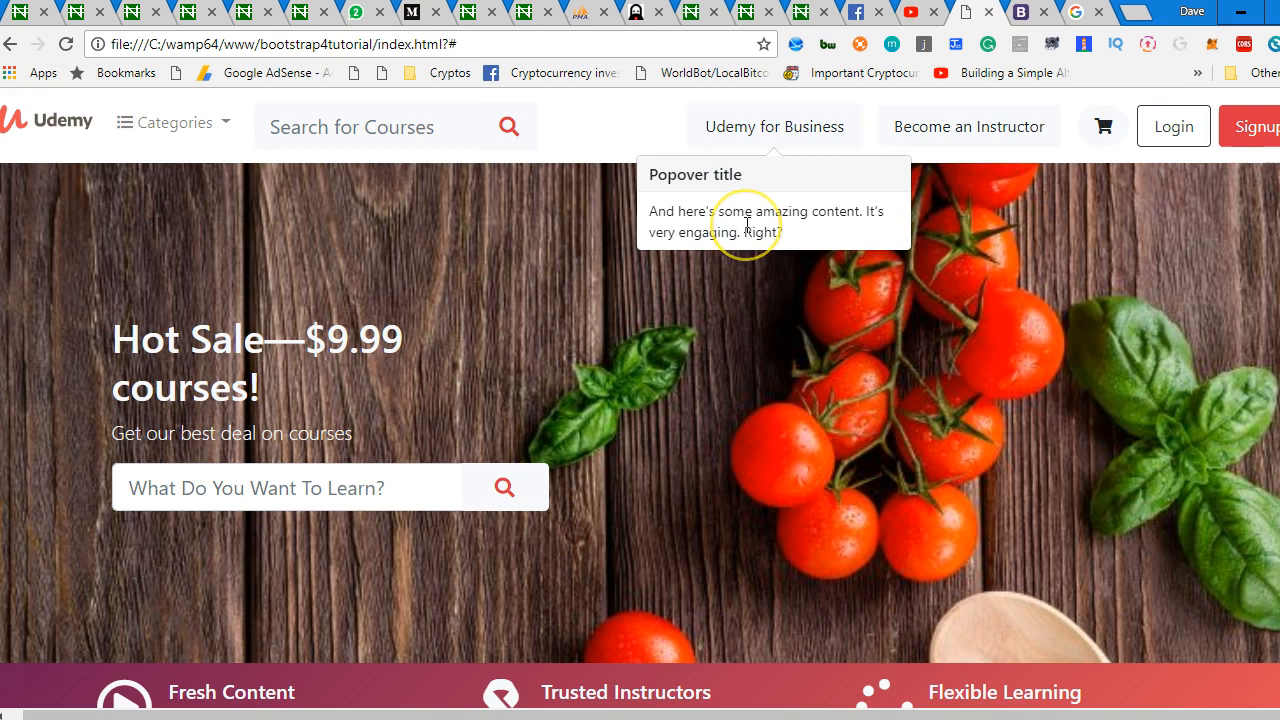
mouse_move(78, 678)
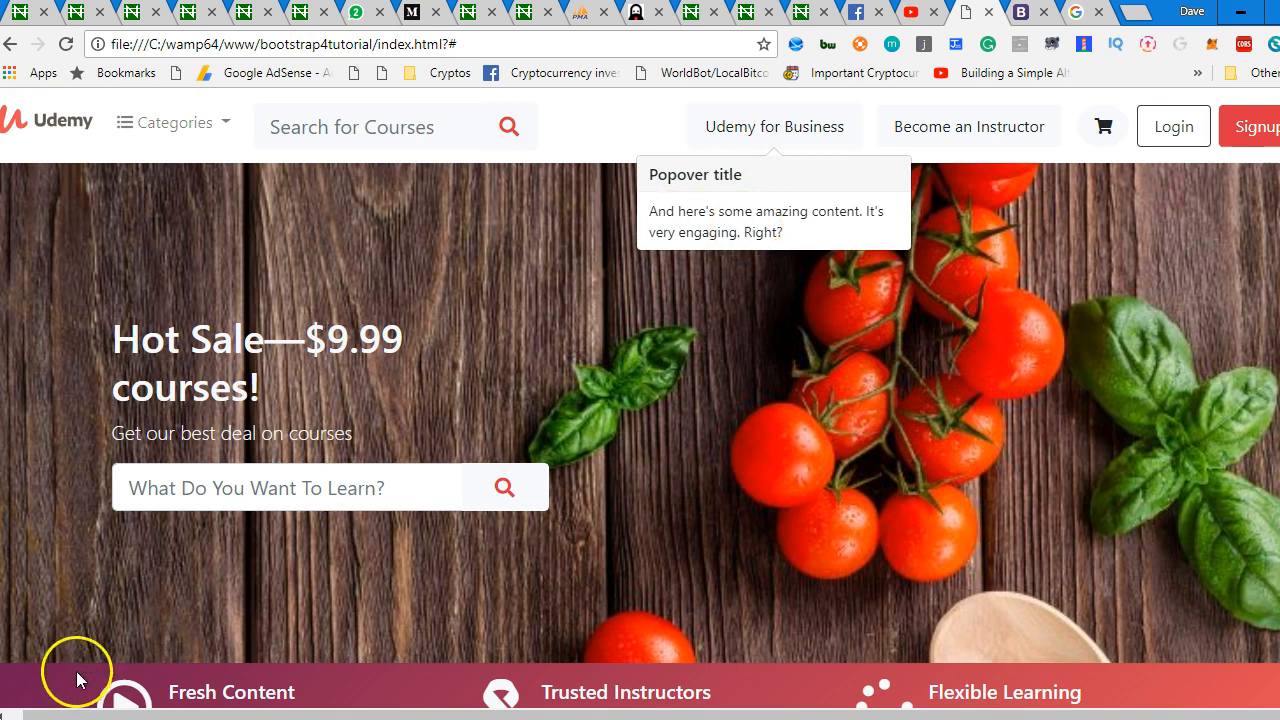
mouse_move(730, 164)
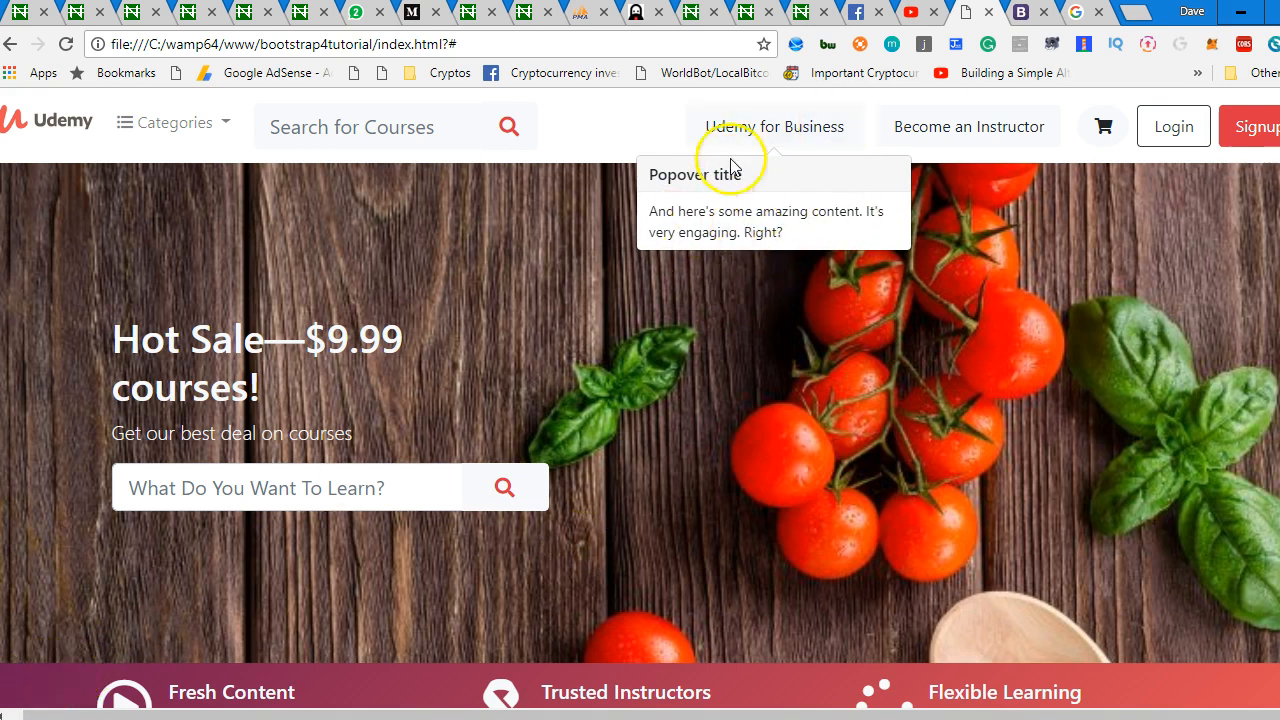
mouse_move(584, 384)
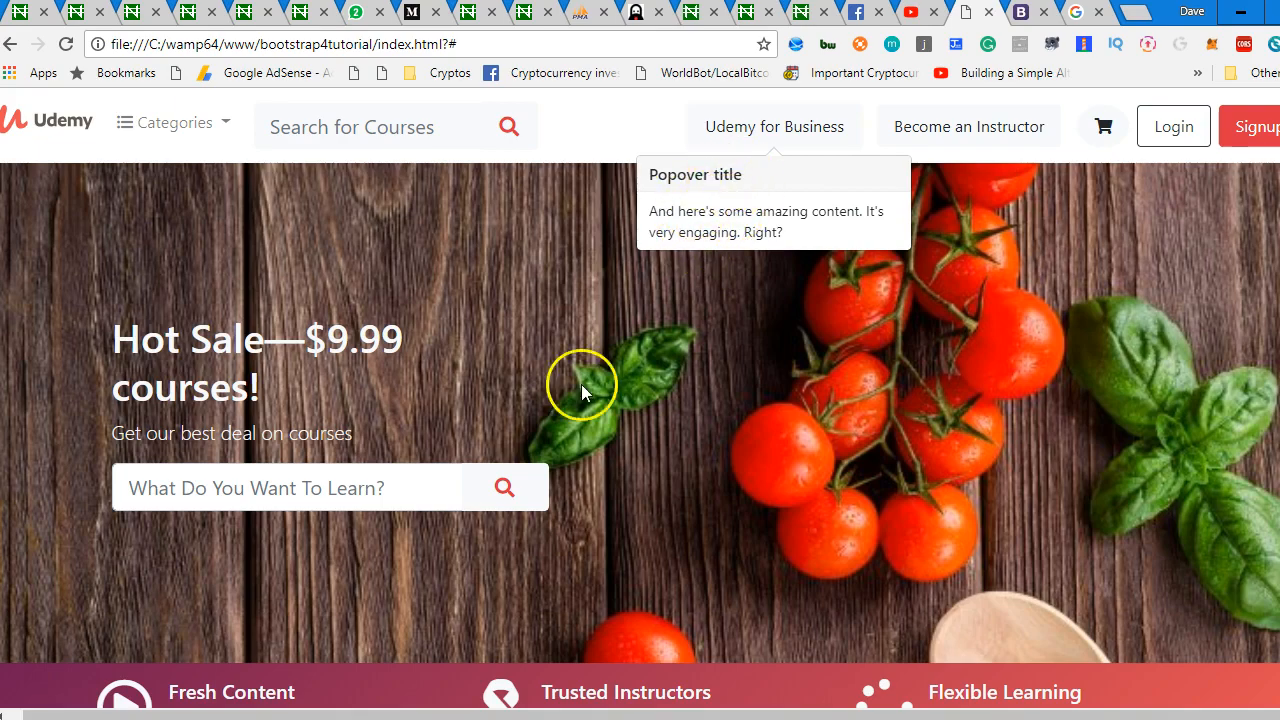
key("alt+tab")
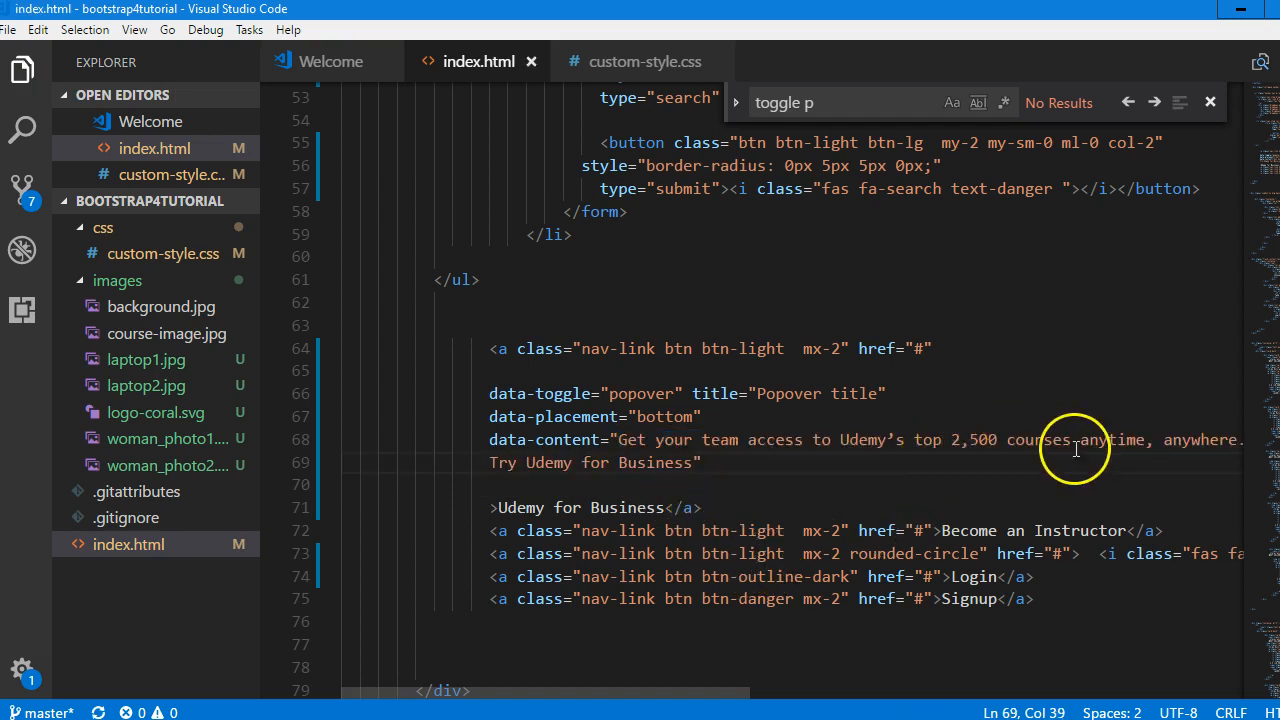
Set the popover title to 'Try Udemy for Business' with the team-access content text.
key("Enter")
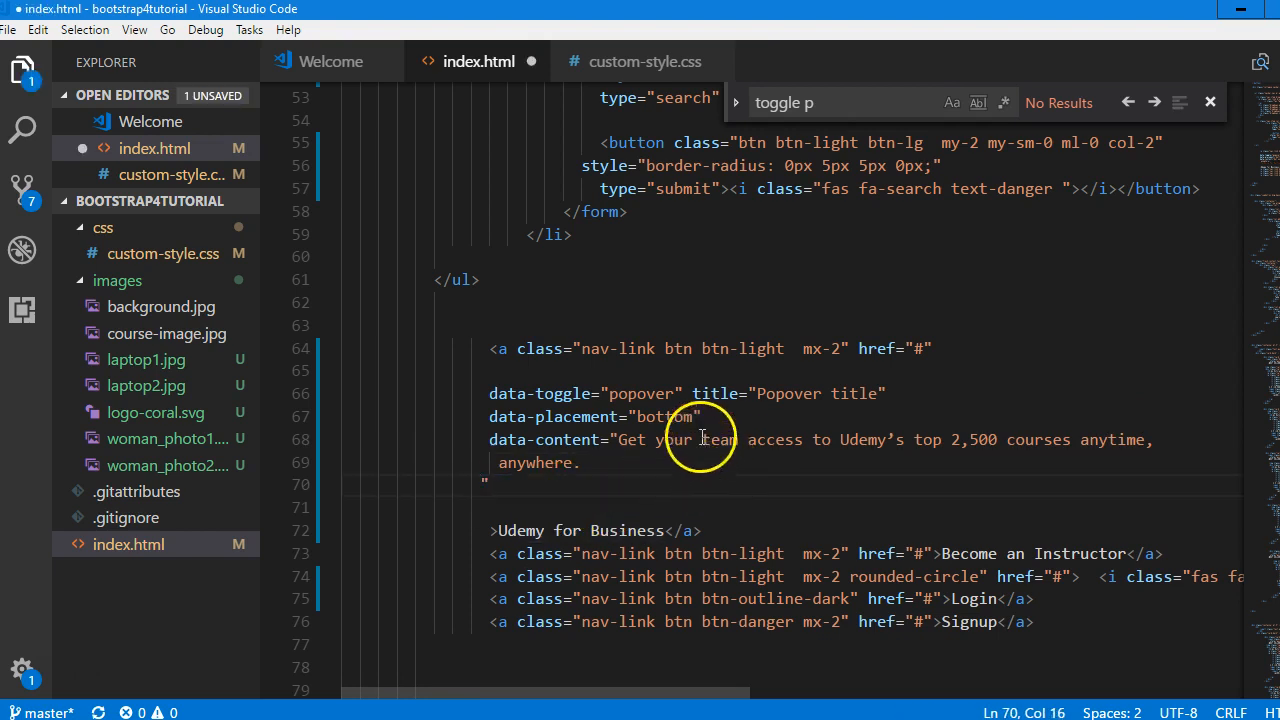
double_click(856, 392)
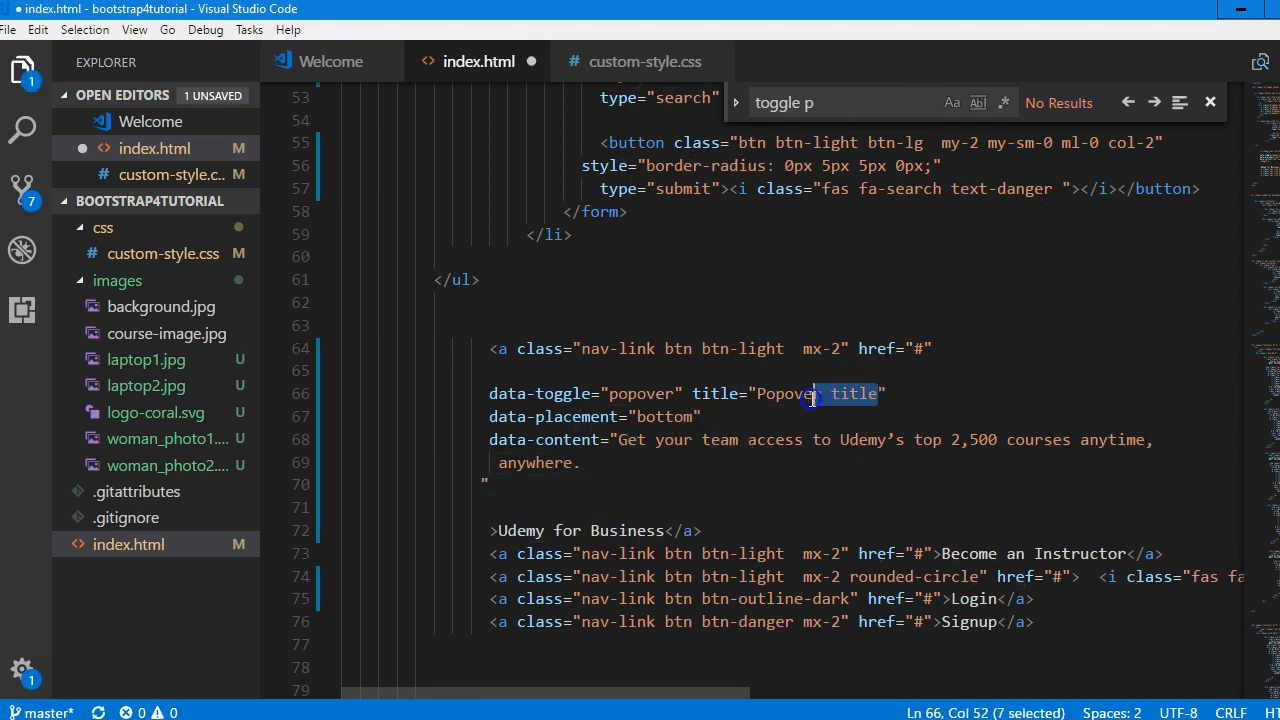
type("Try Udemy for Business")
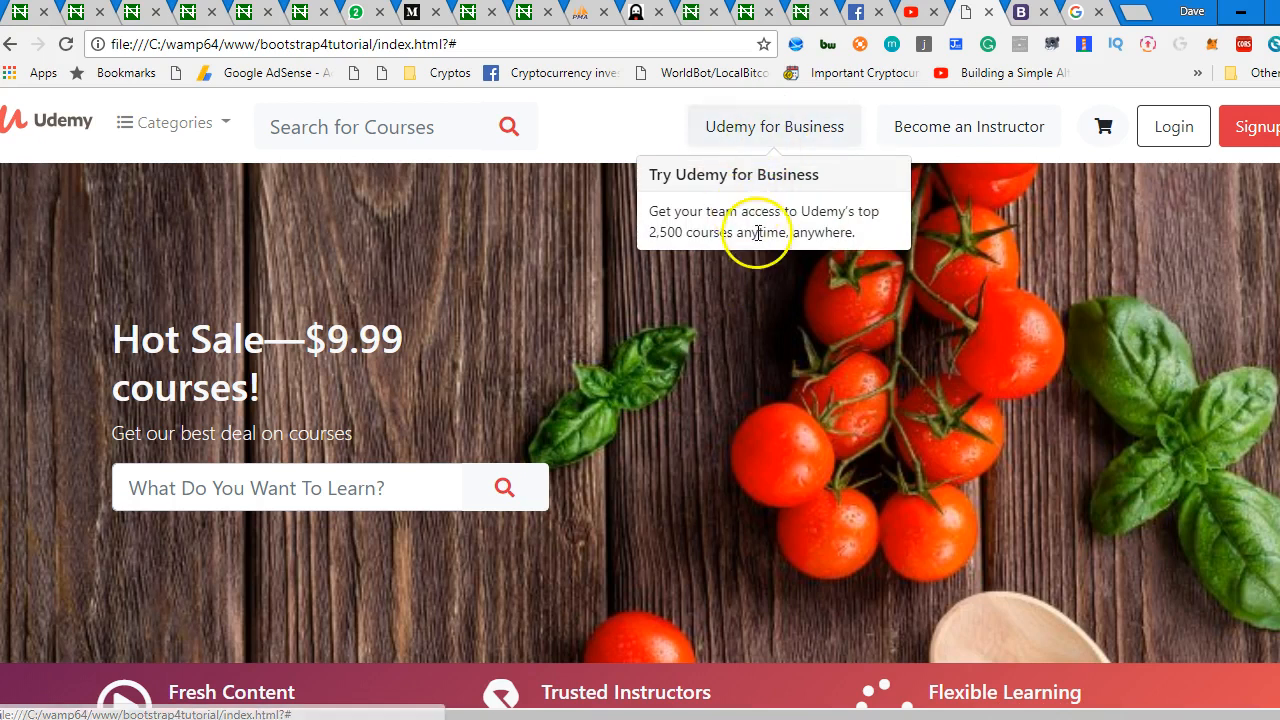
mouse_move(564, 264)
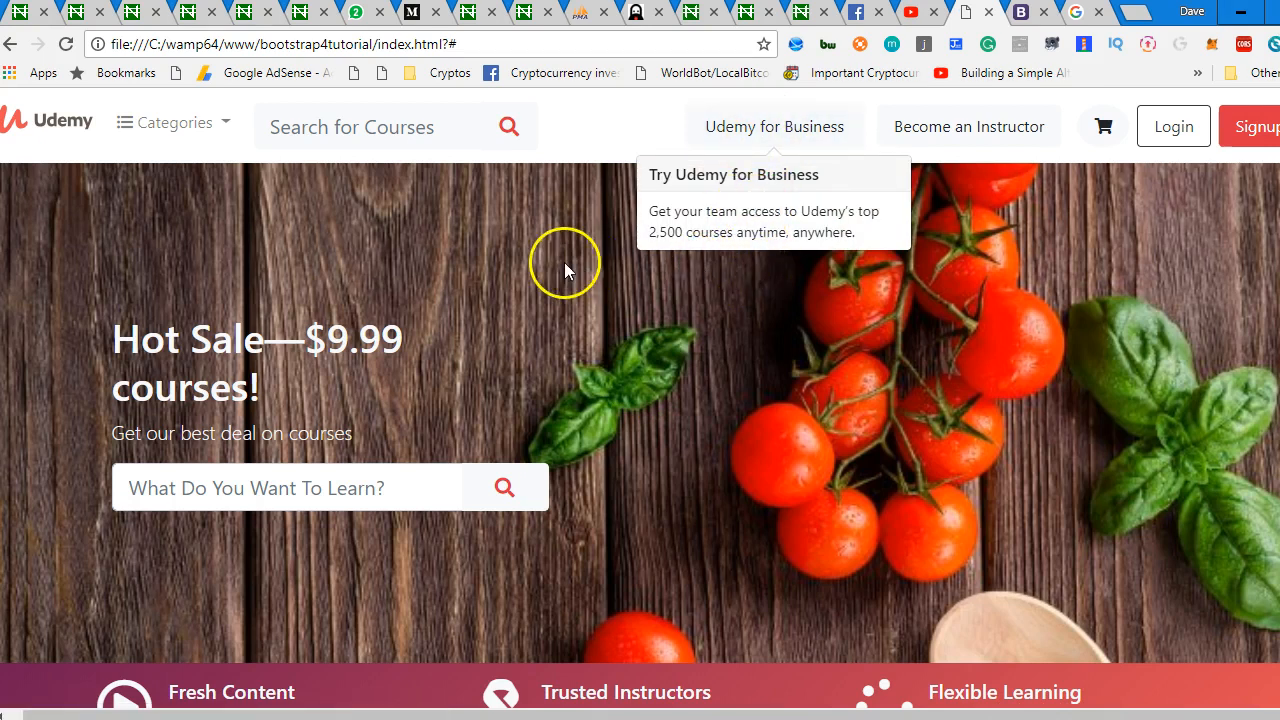
mouse_move(770, 130)
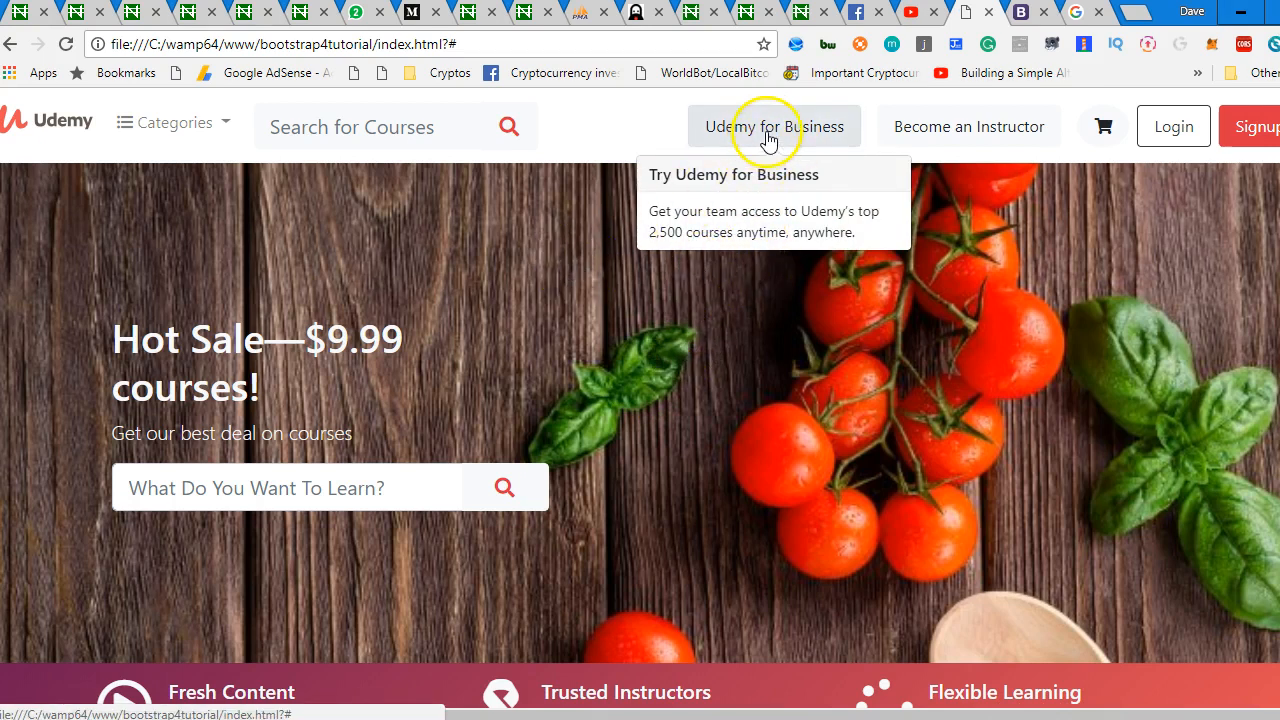
mouse_move(744, 244)
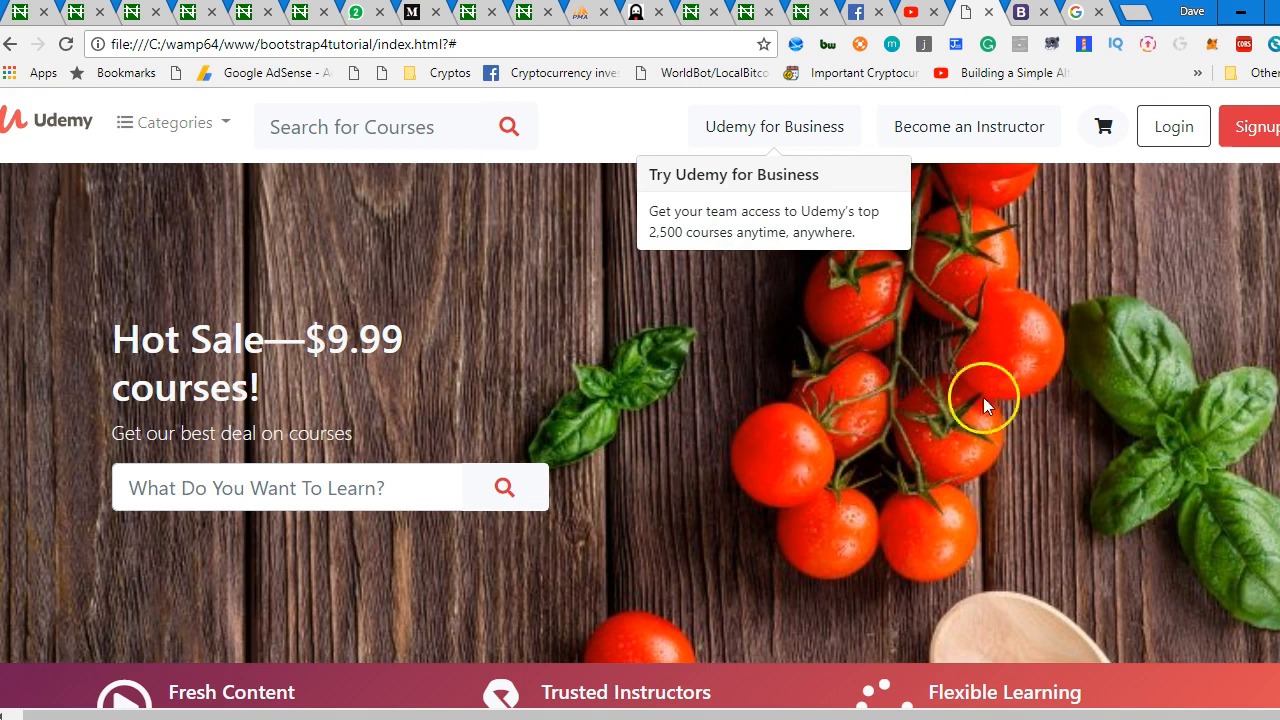
mouse_move(768, 132)
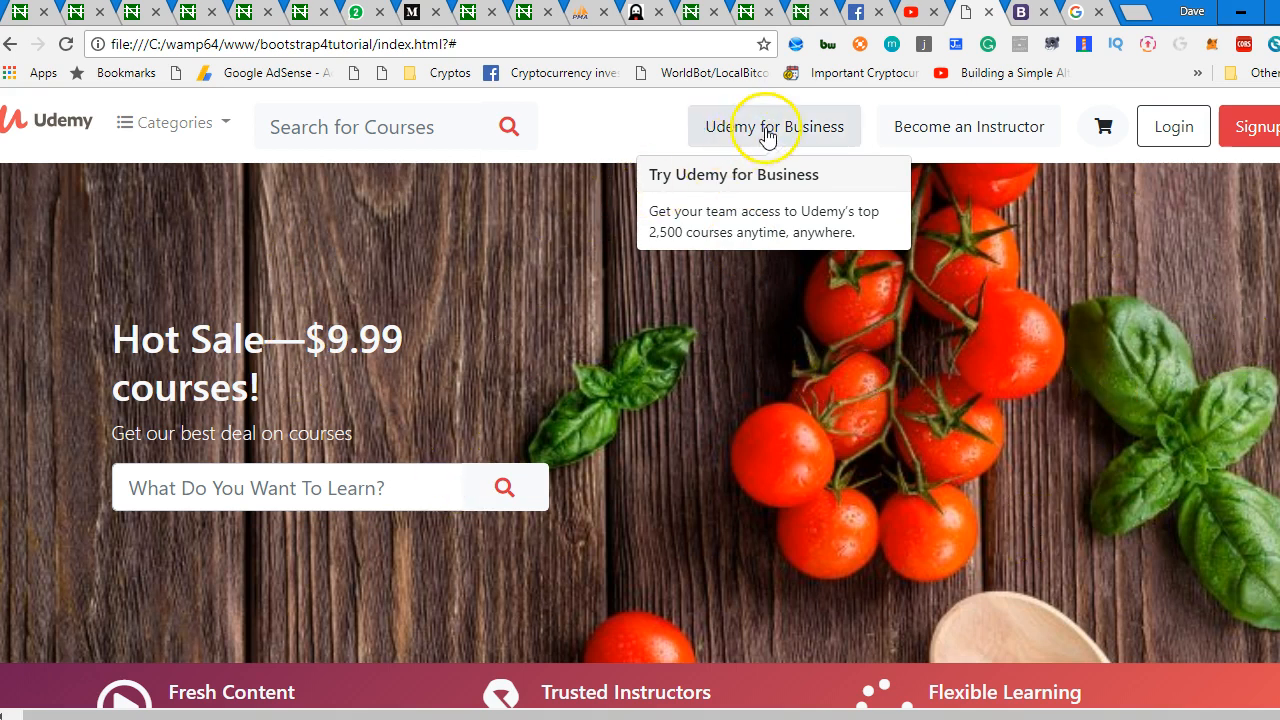
mouse_move(850, 96)
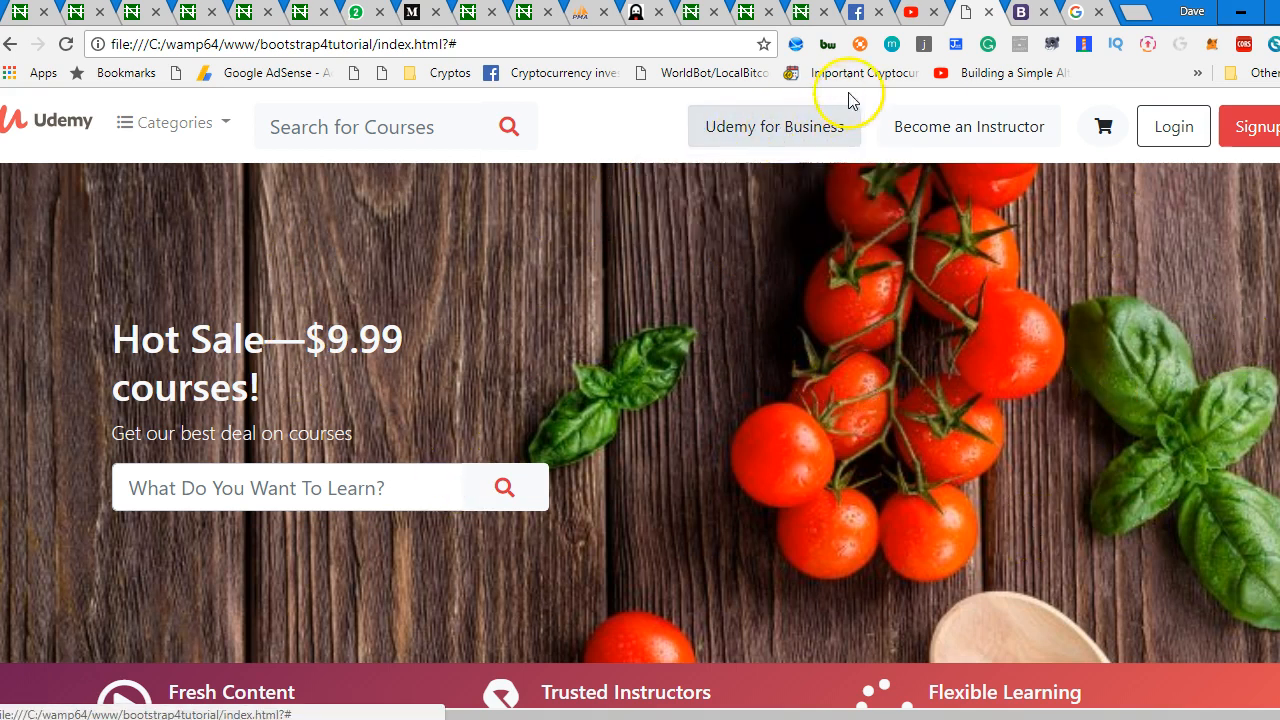
mouse_move(820, 140)
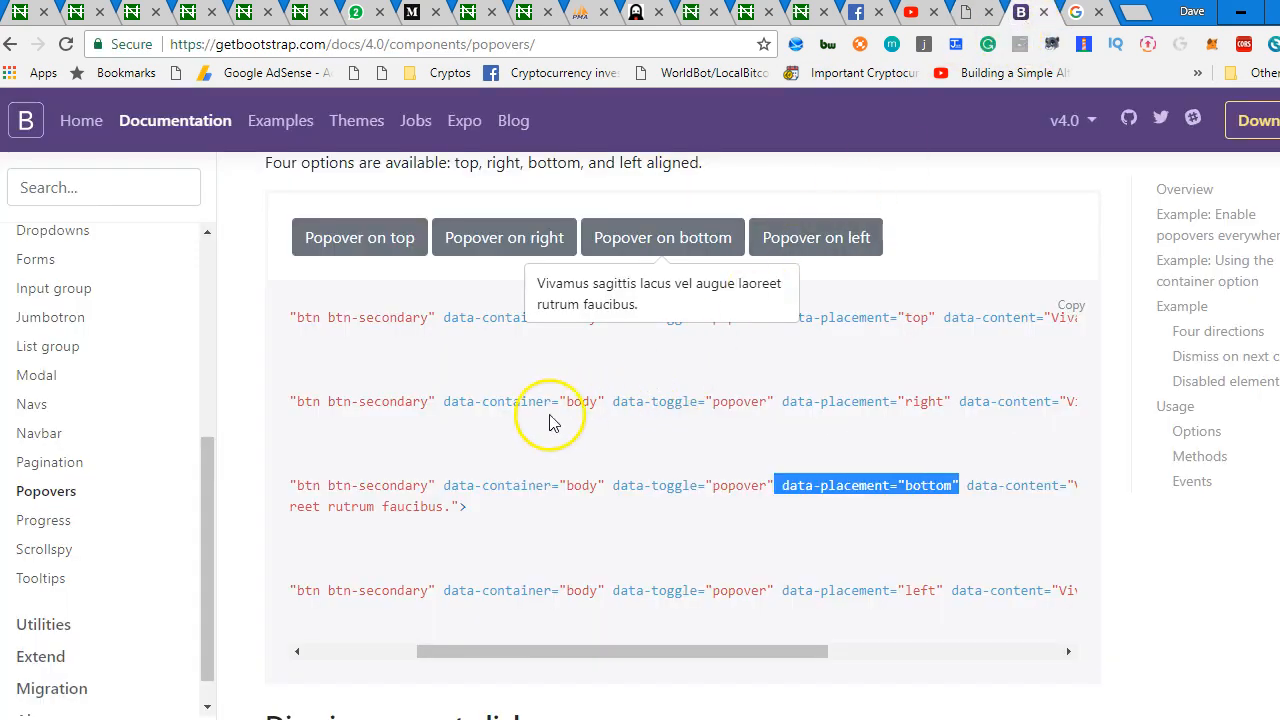
Bring up the Dismiss on next click example with its data-trigger="focus" attribute.
scroll("down", 3)
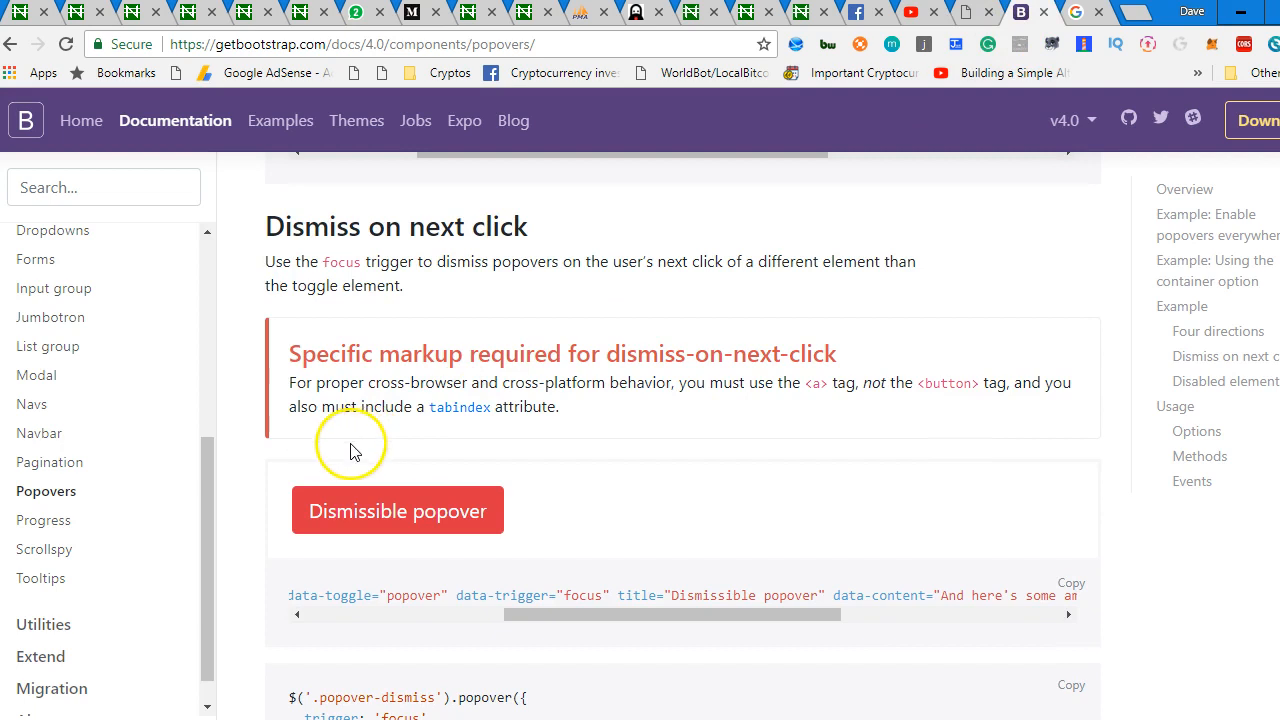
mouse_move(476, 538)
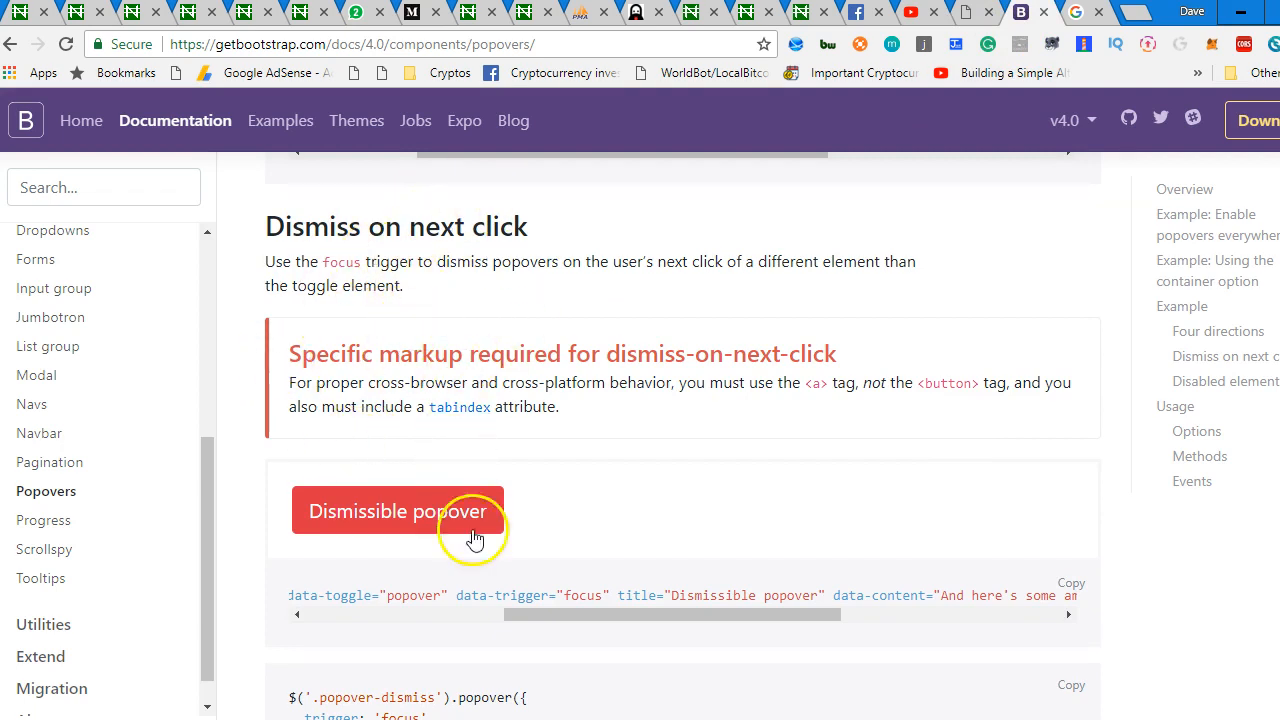
mouse_move(458, 604)
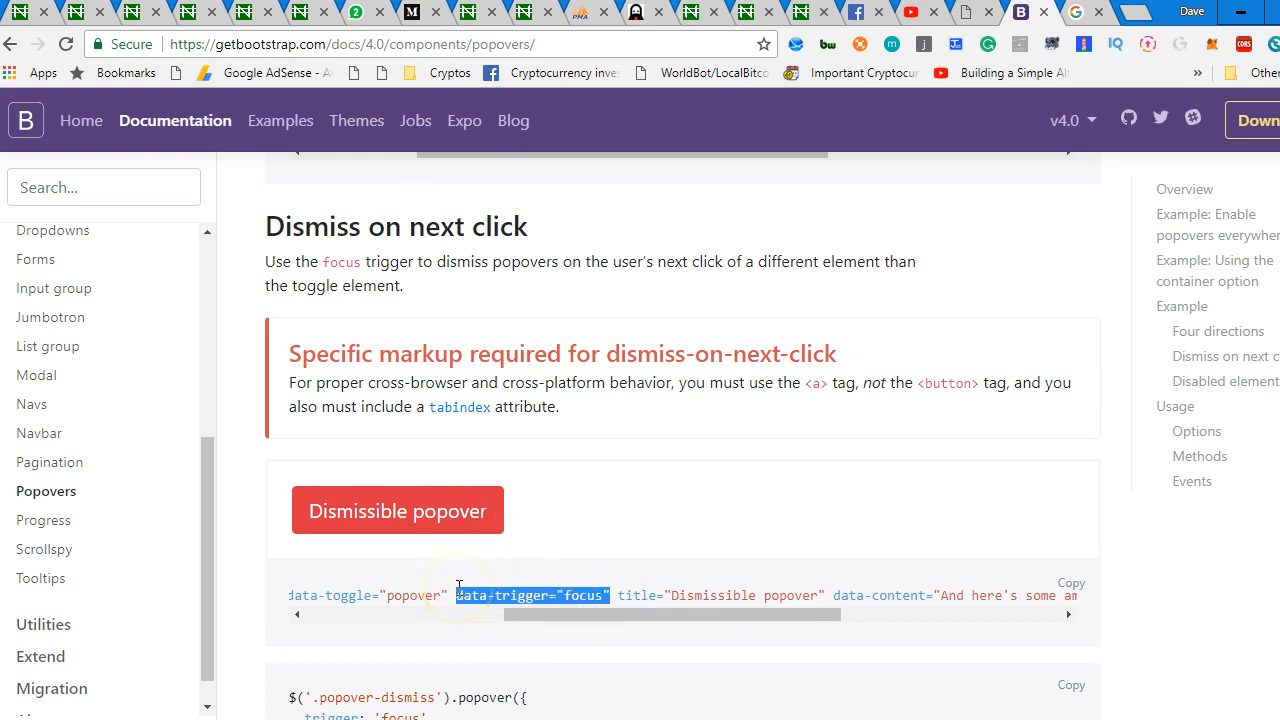
left_click(396, 510)
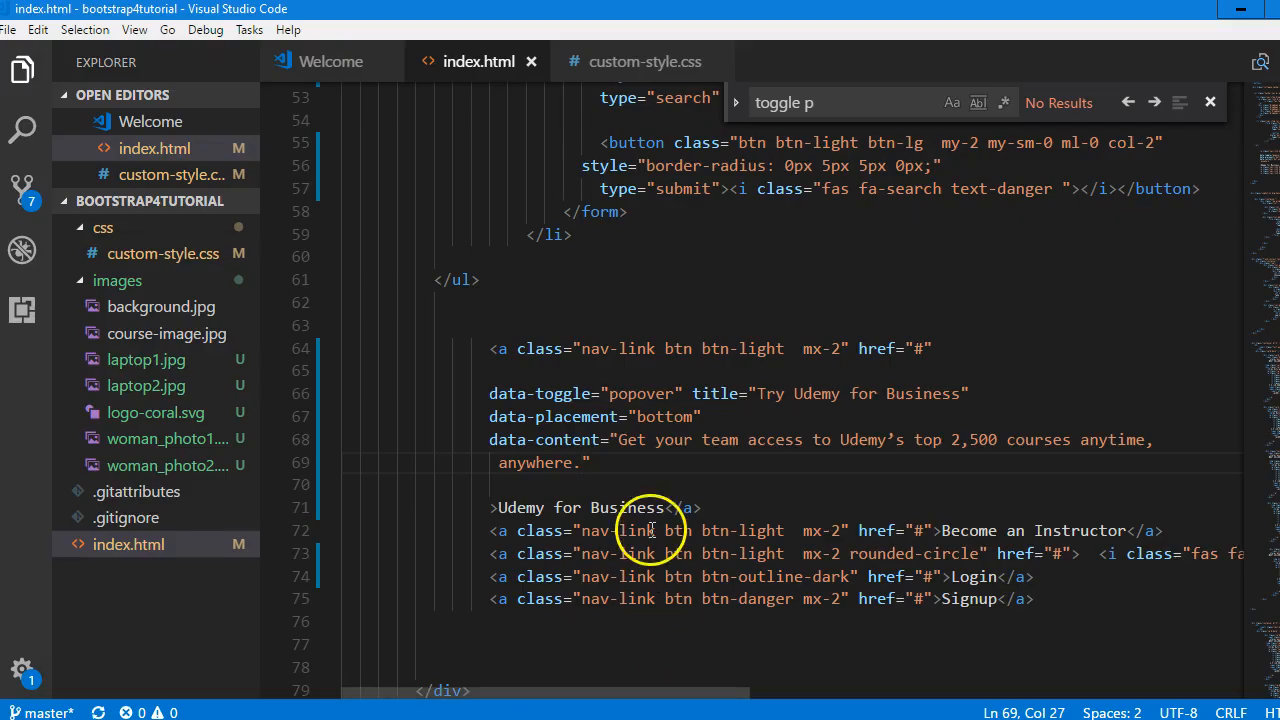
Add data-trigger="focus" to the Udemy for Business link and save index.html.
type("data-trigger=\"focus\"")
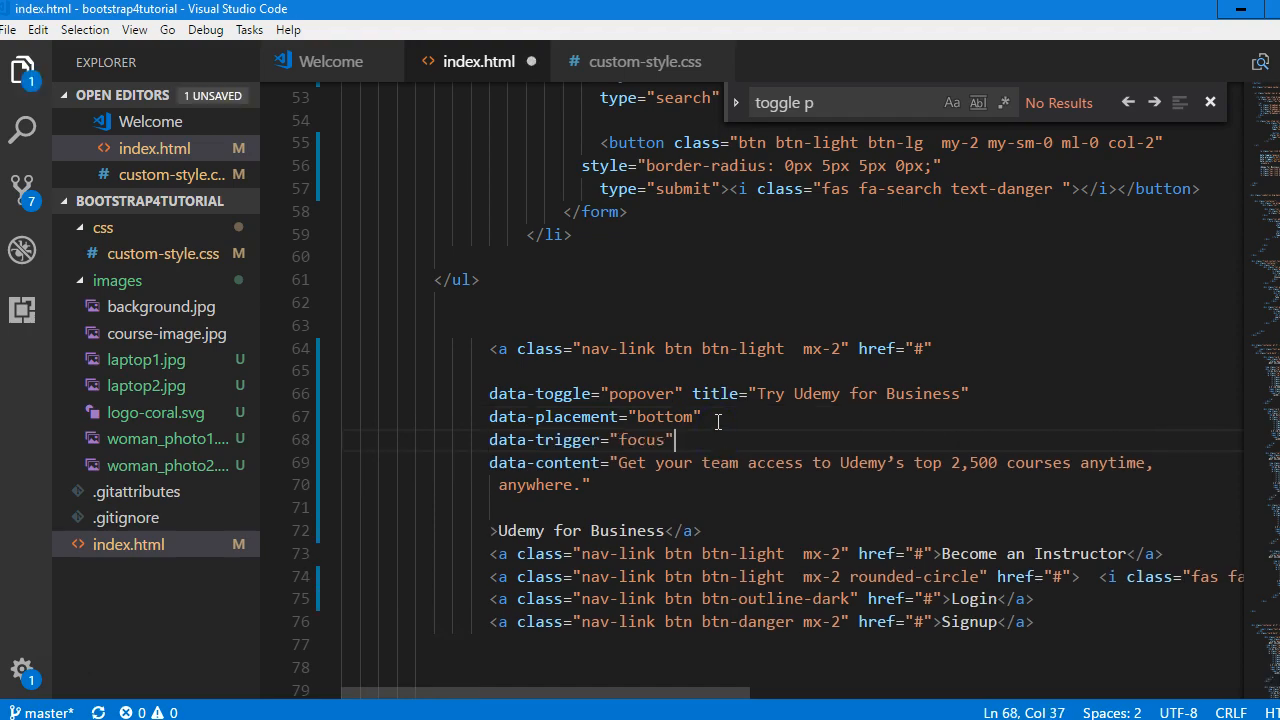
left_click(1052, 44)
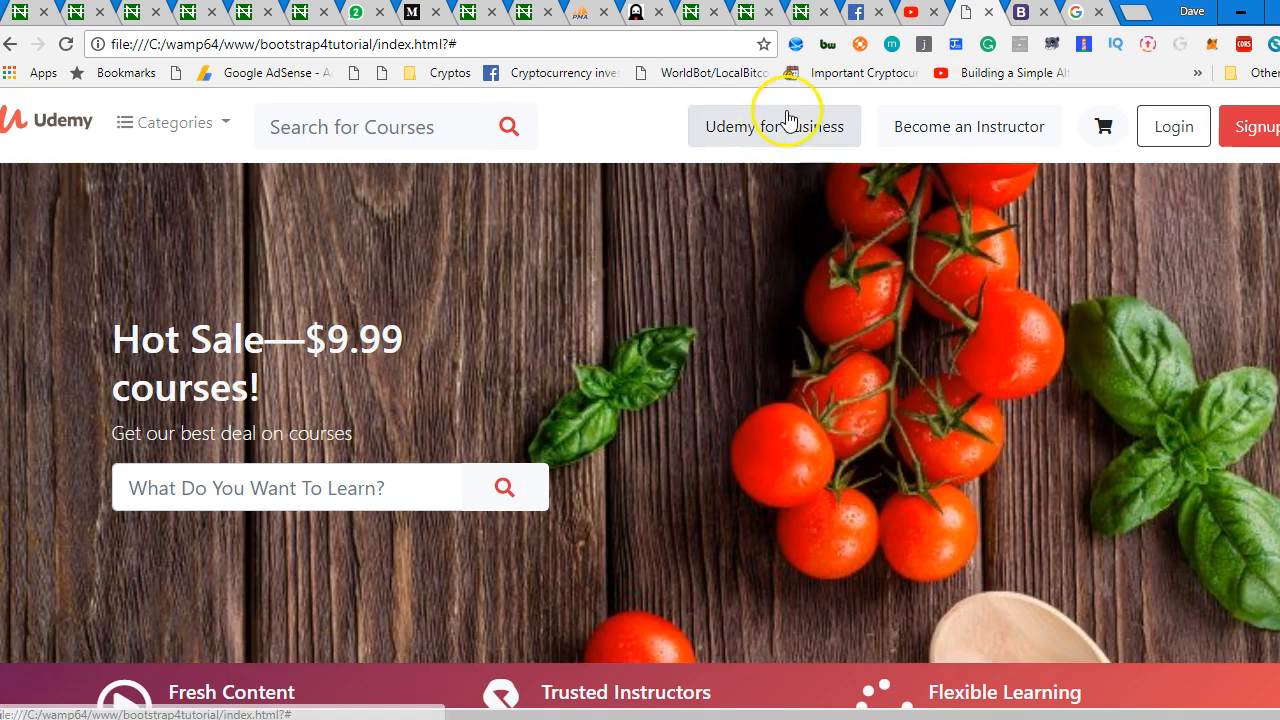
mouse_move(774, 126)
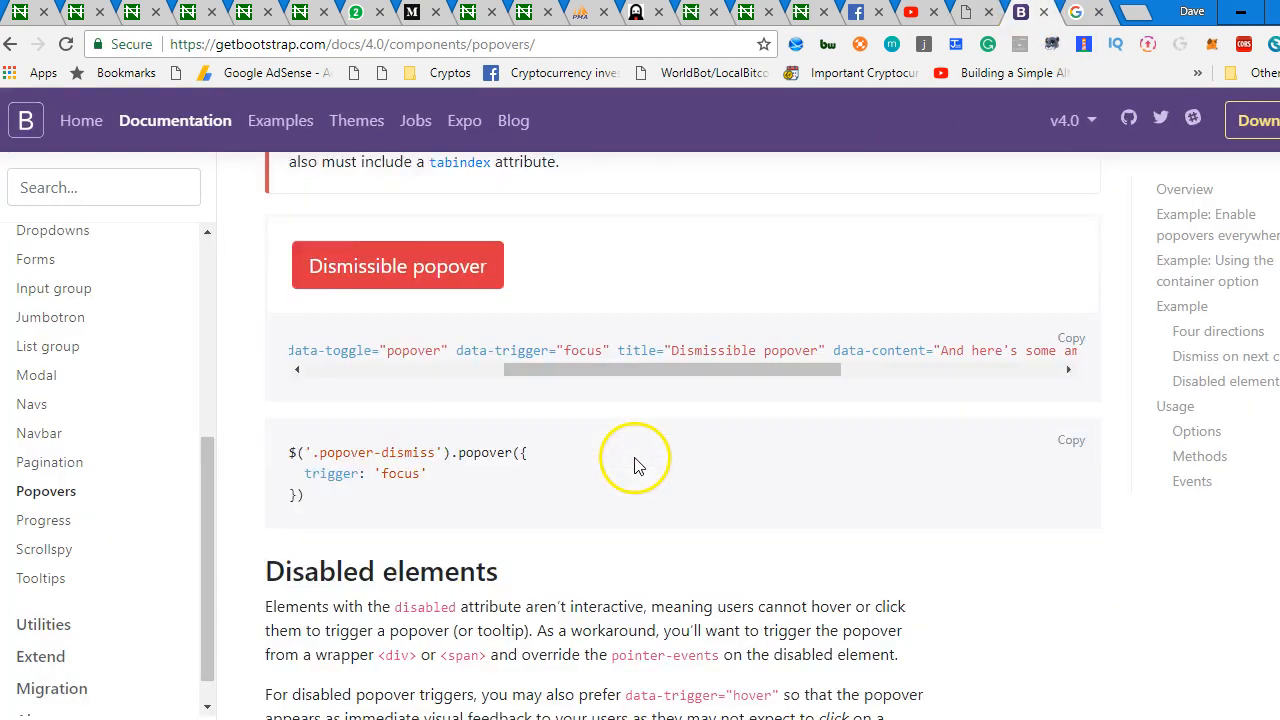
Scroll through the popover Options and Methods down to the Events table.
scroll("down", 3)
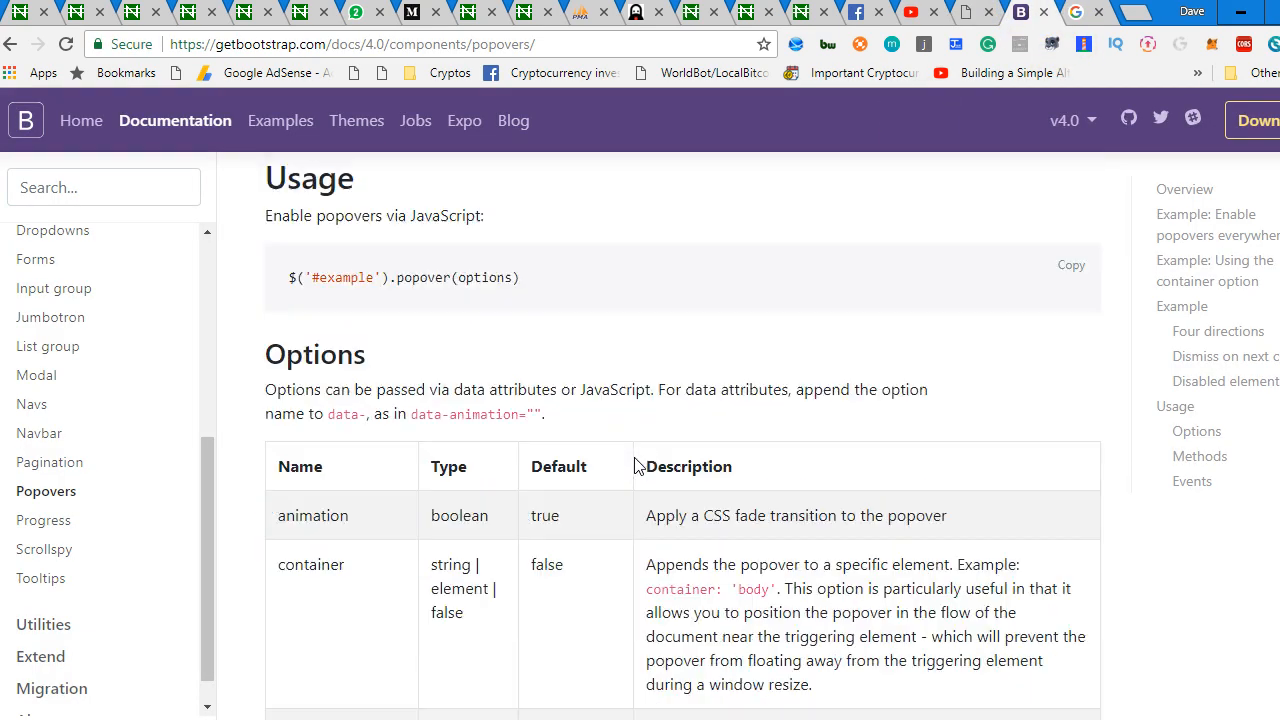
scroll("down", 3)
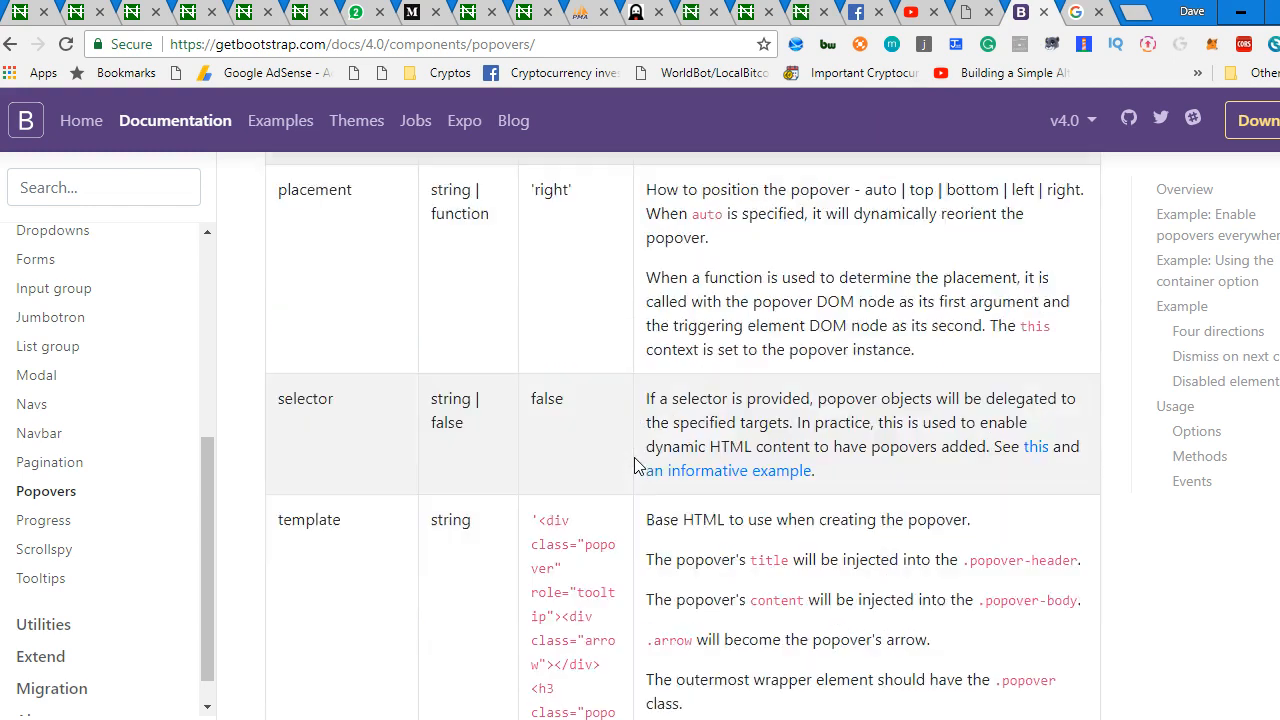
scroll("down", 3)
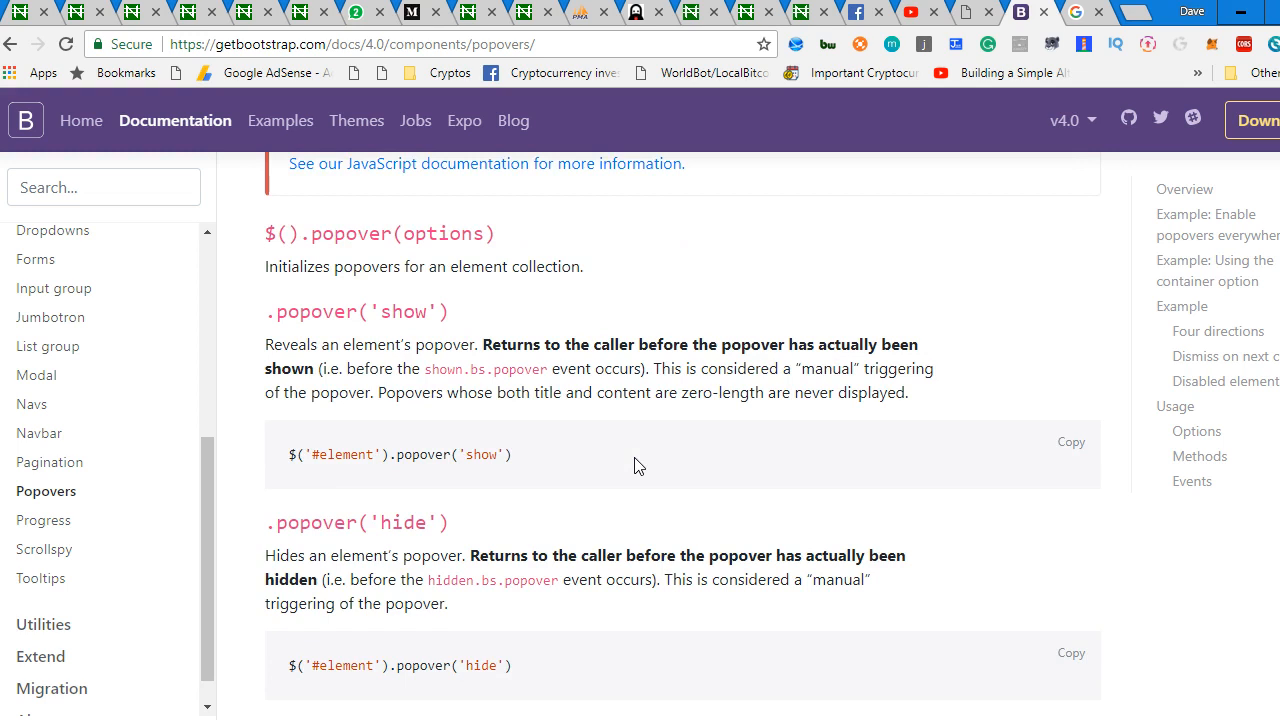
scroll("down", 3)
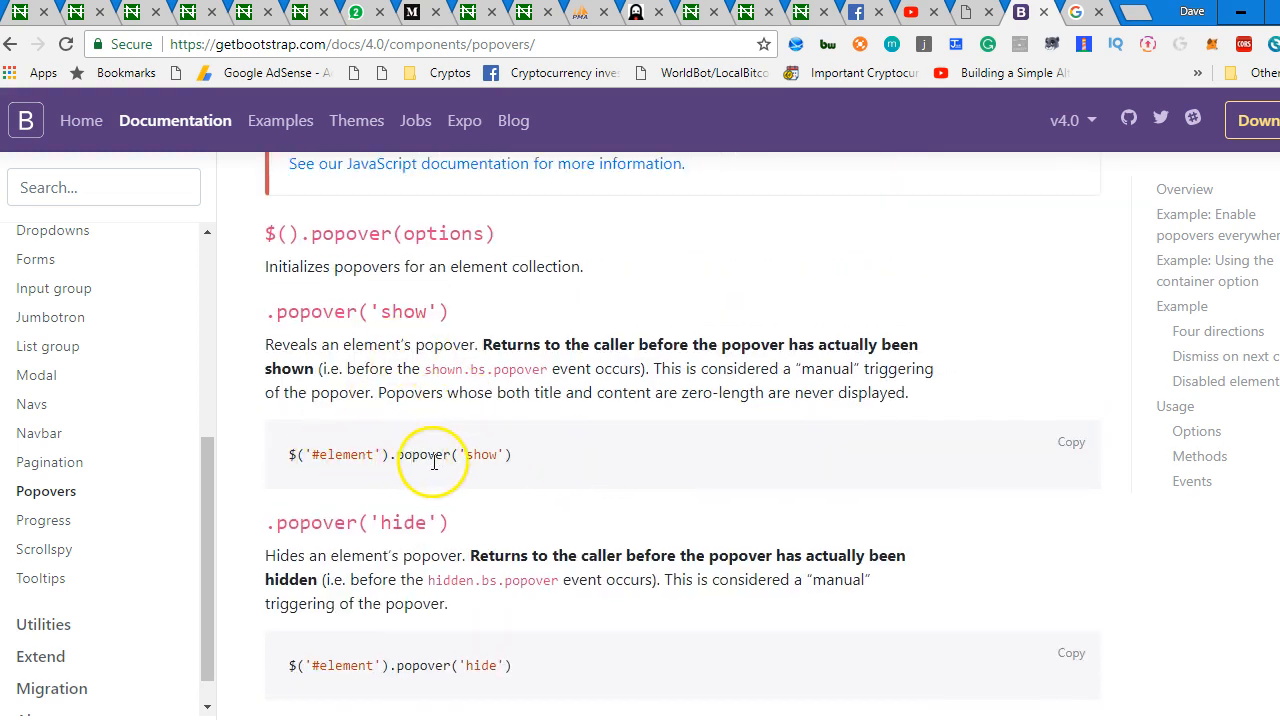
scroll("down", 3)
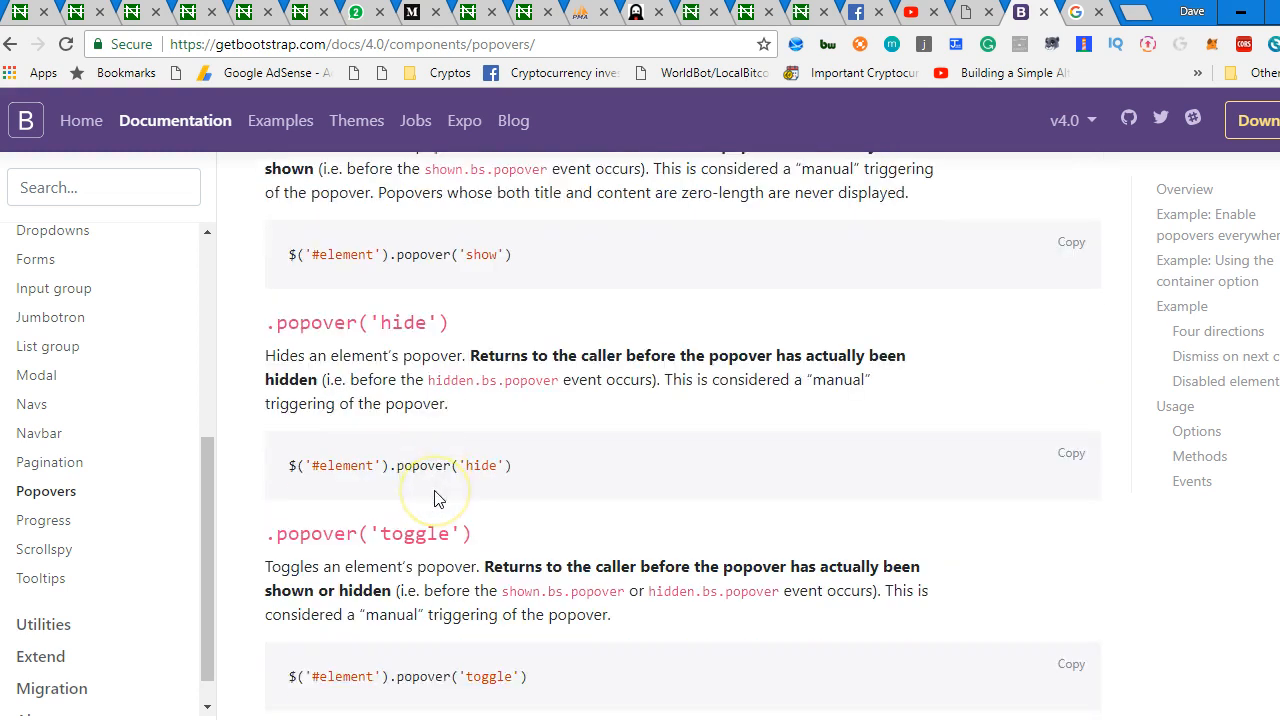
scroll("down", 3)
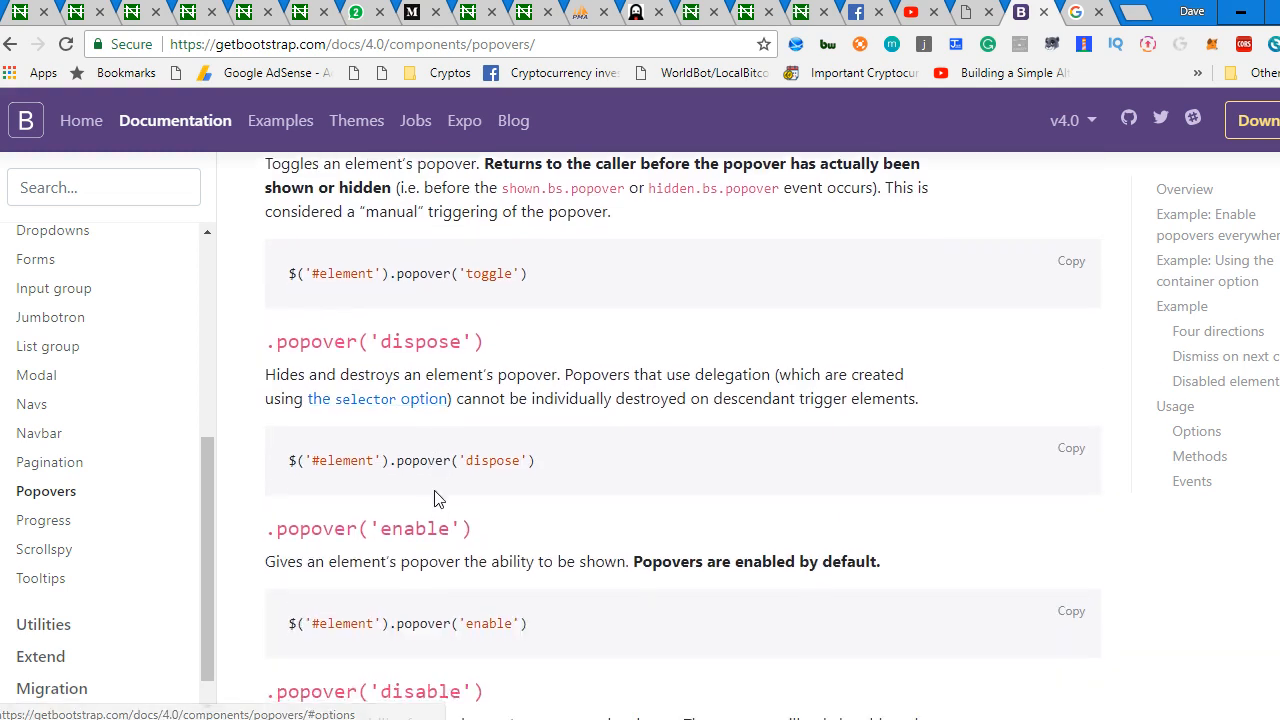
scroll("down", 3)
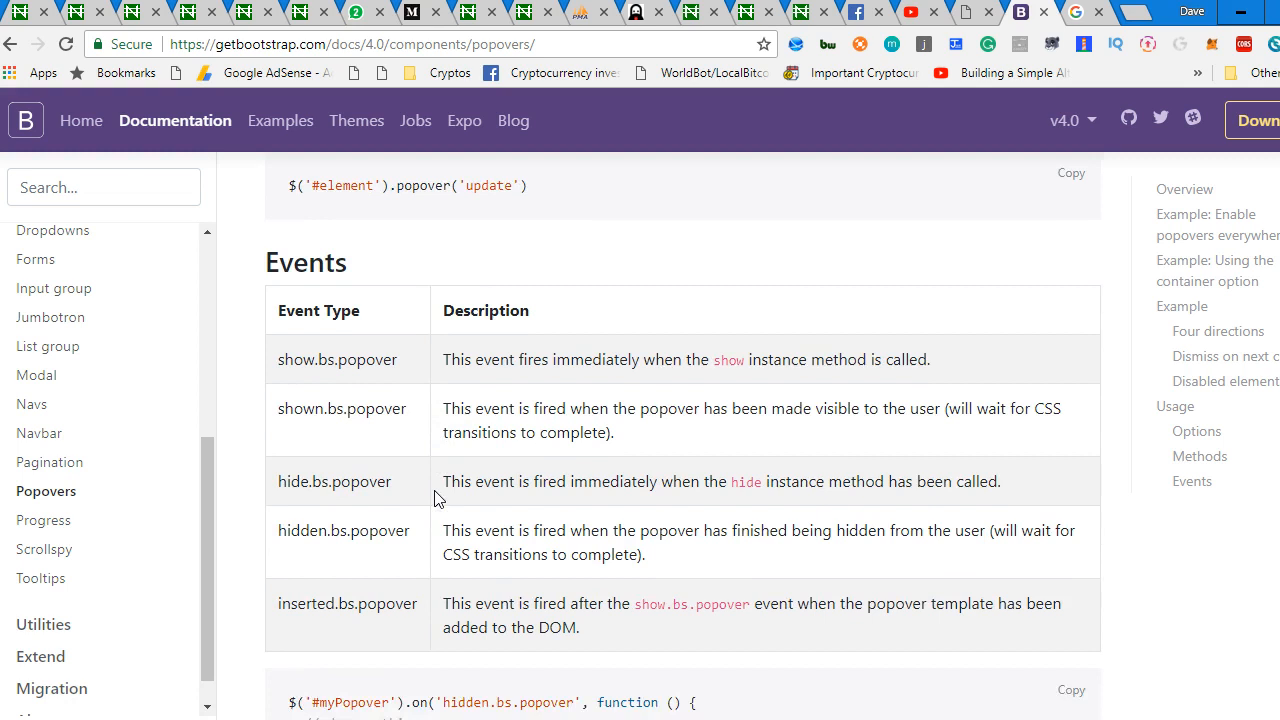
scroll("down", 3)
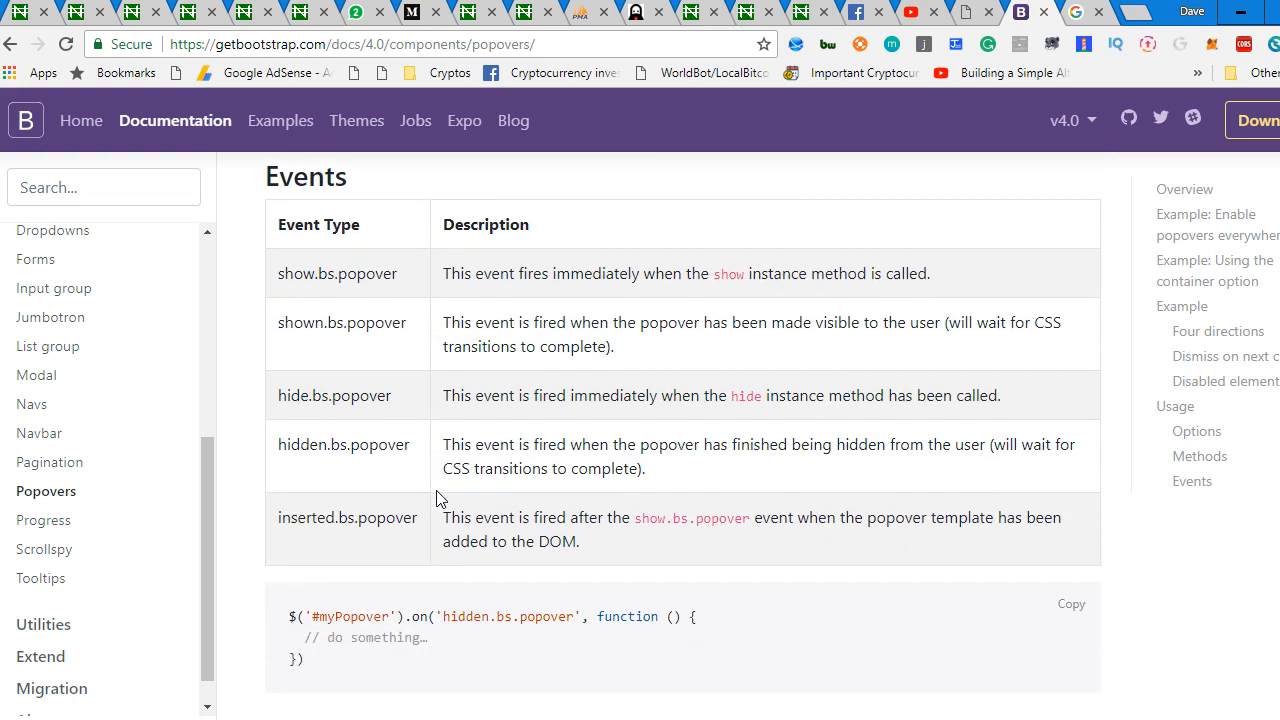
mouse_move(820, 216)
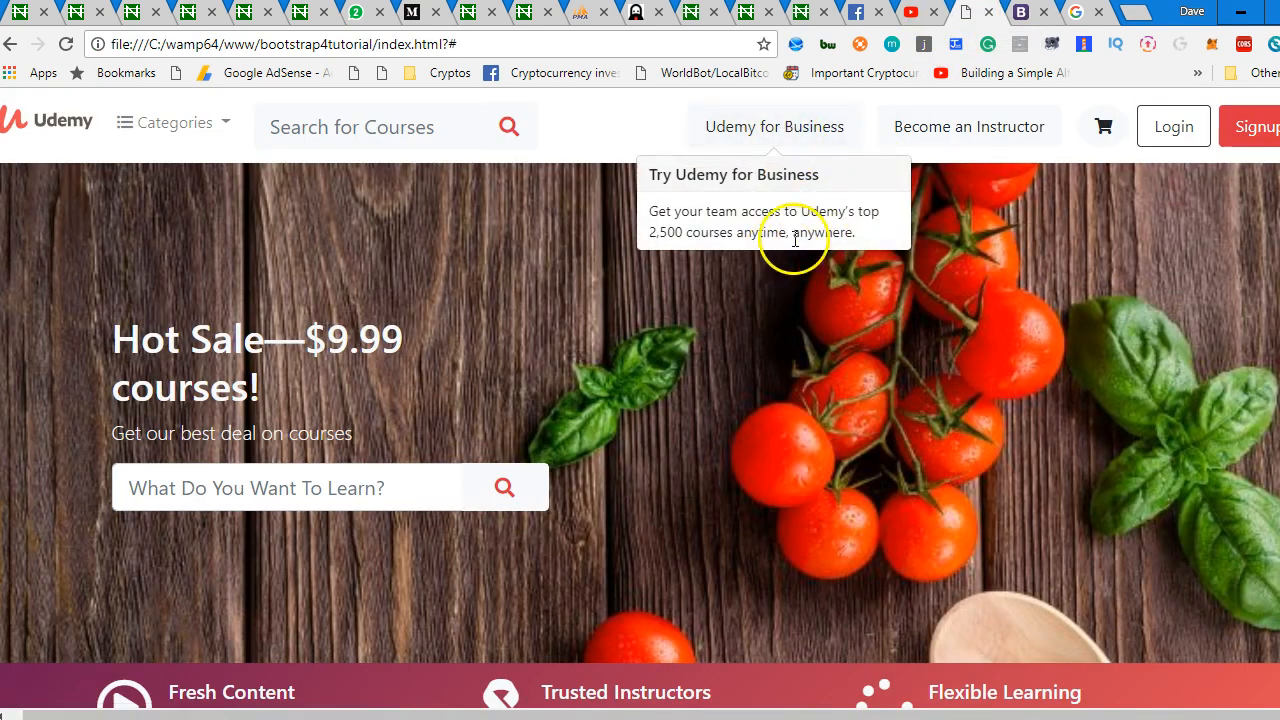
mouse_move(744, 284)
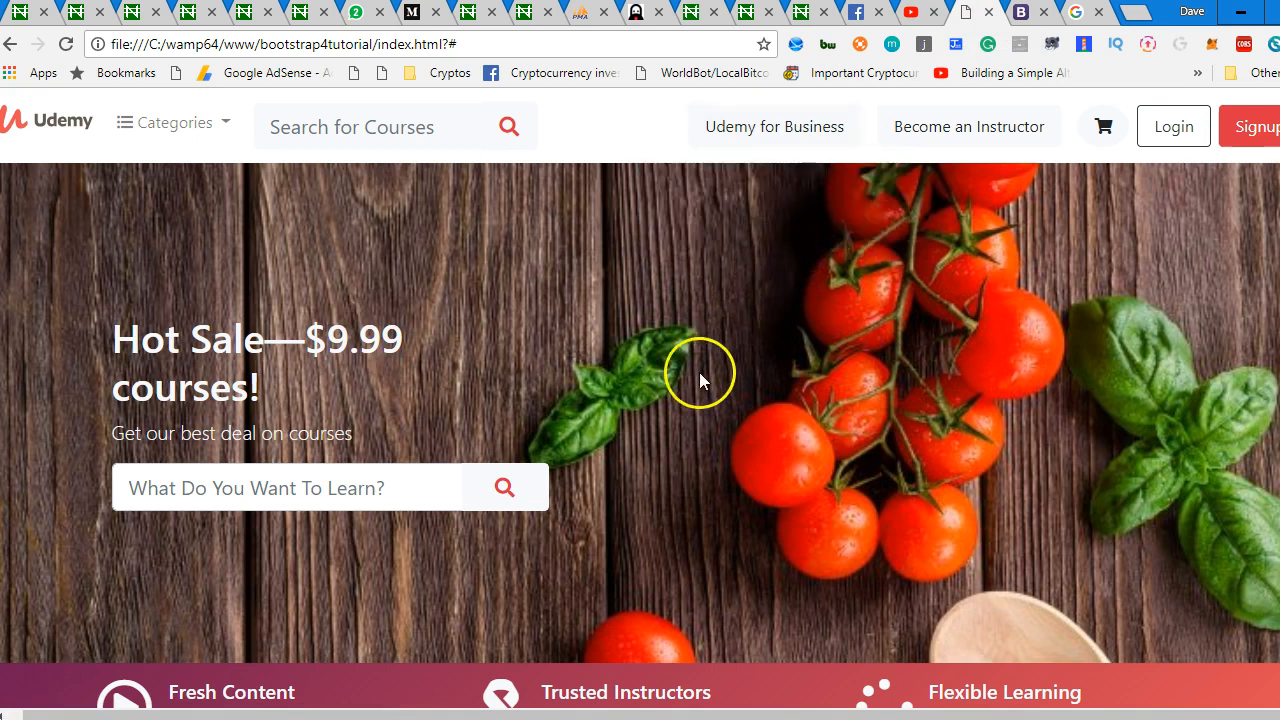
mouse_move(756, 156)
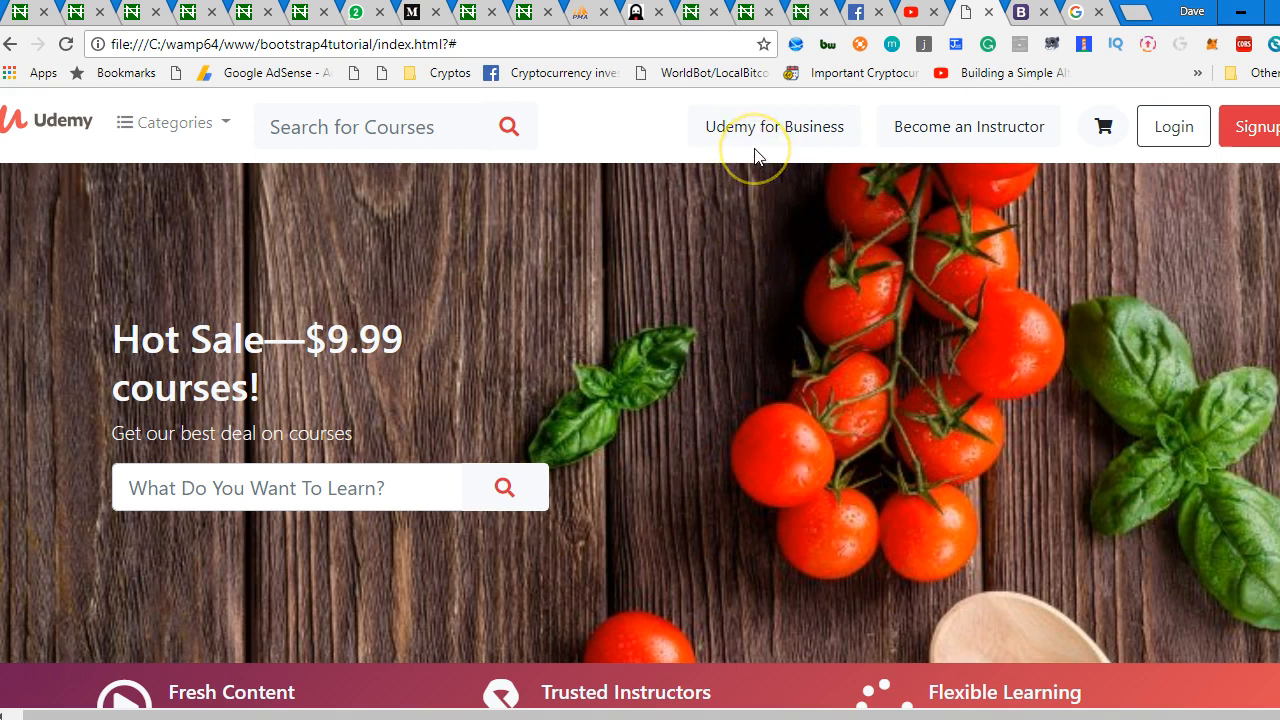
mouse_move(748, 156)
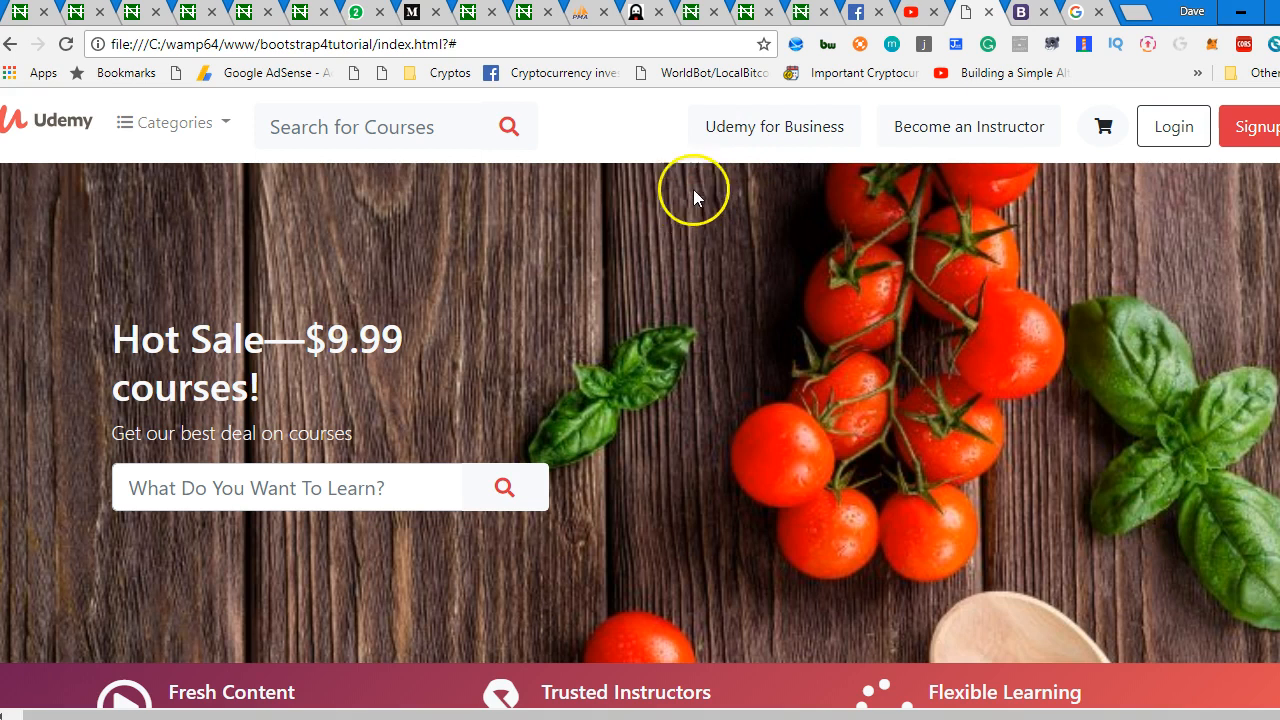
mouse_move(400, 376)
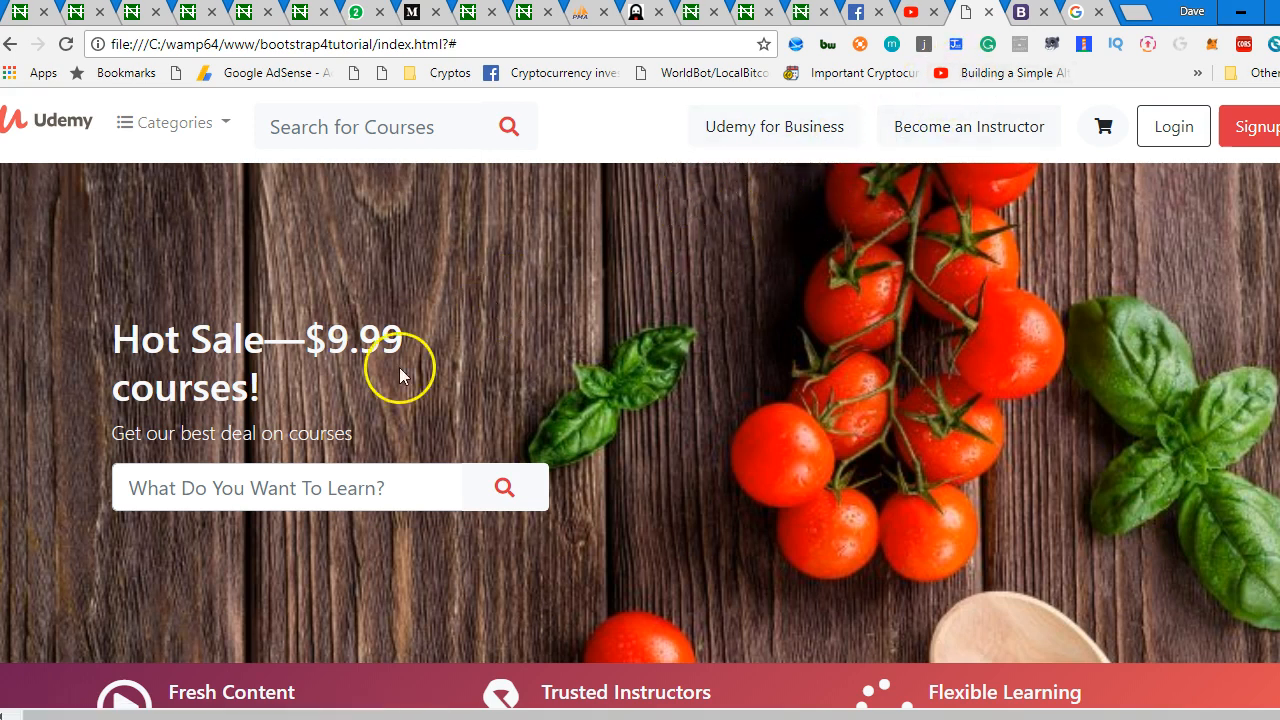